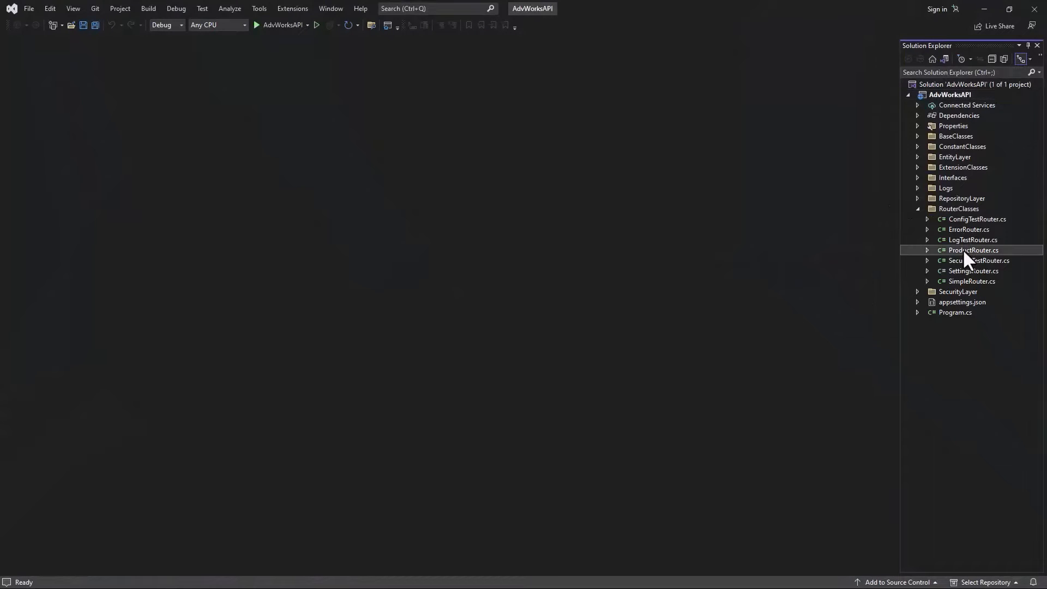
Review ProductRouter.cs and glance into the ExtensionClasses folder in Solution Explorer.
{"action": "double_click", "coordinate": [974, 250]}
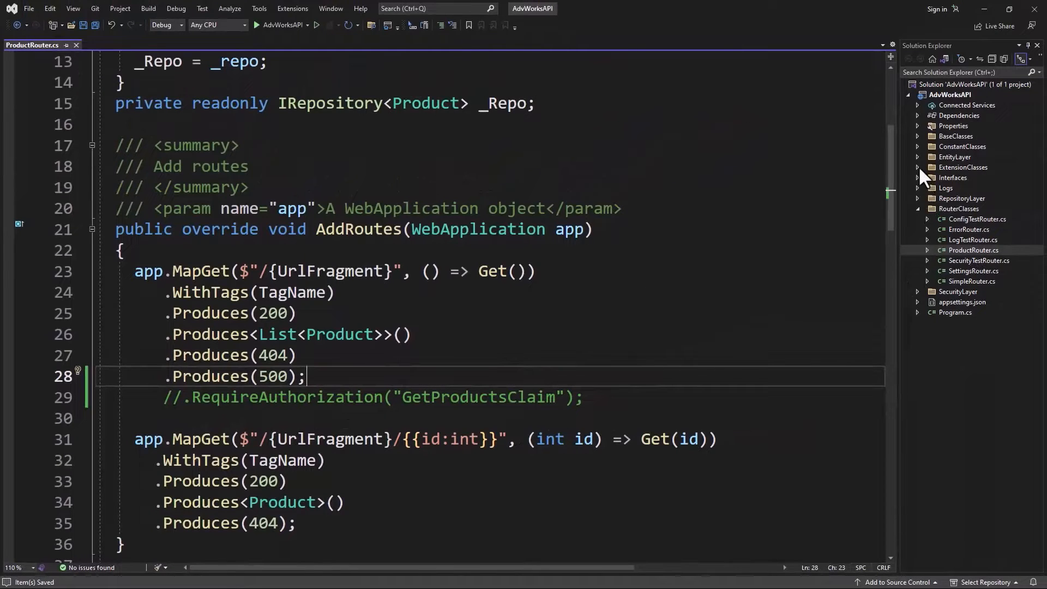
{"action": "left_click", "coordinate": [919, 167]}
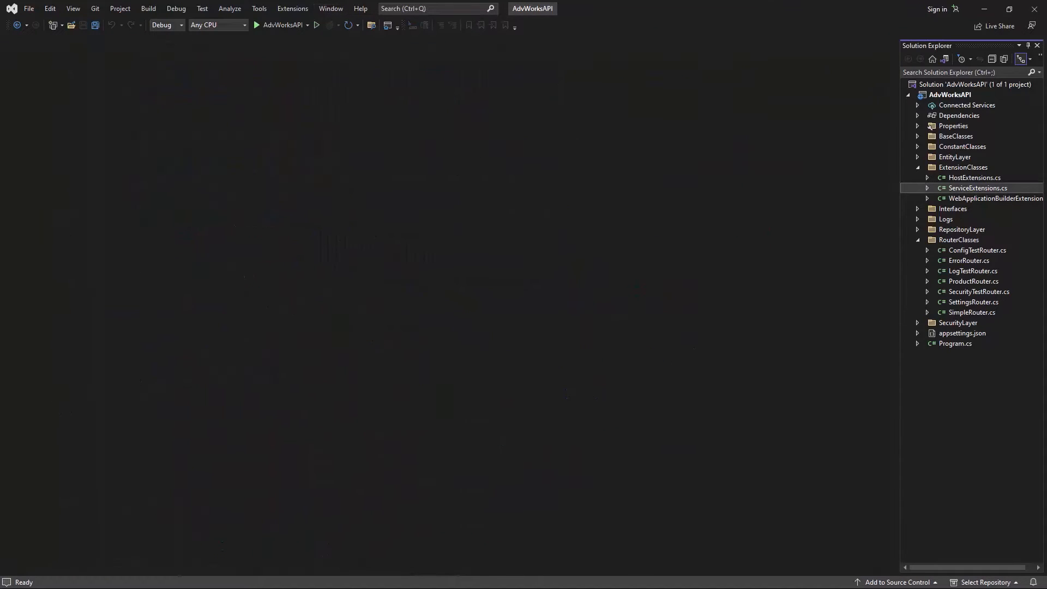
{"action": "left_click", "coordinate": [918, 167]}
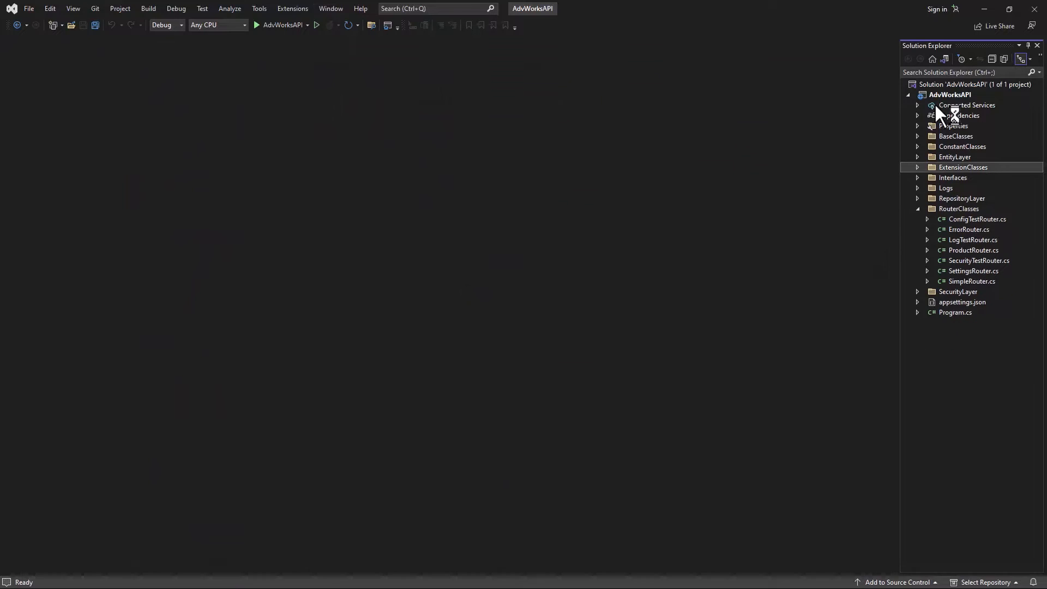
Install Microsoft.EntityFrameworkCore.SqlServer 7.0.3 into AdvWorksAPI via NuGet, accepting the license.
{"action": "right_click", "coordinate": [950, 94]}
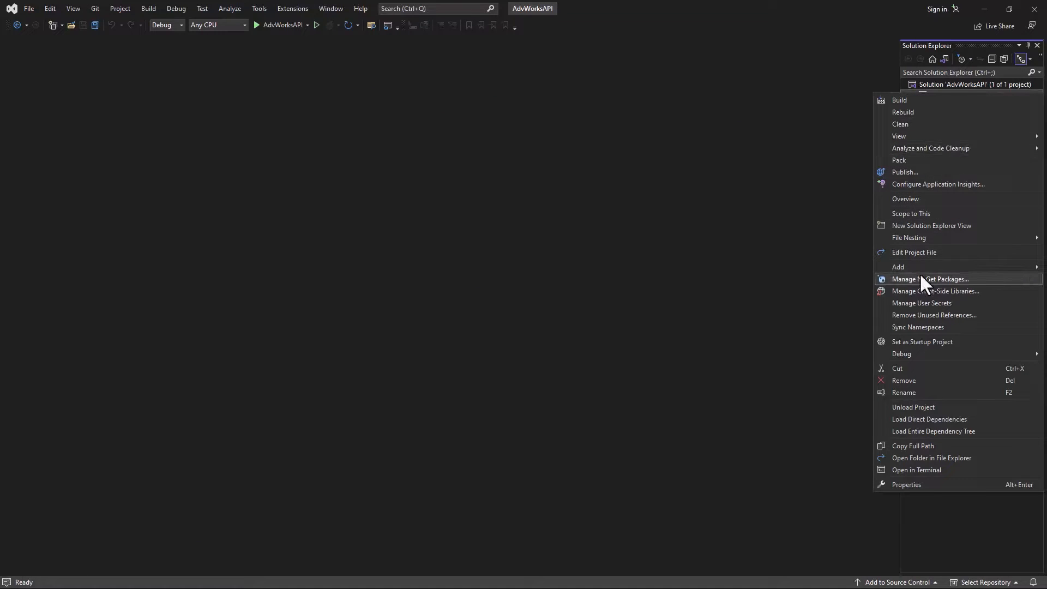
{"action": "left_click", "coordinate": [930, 278]}
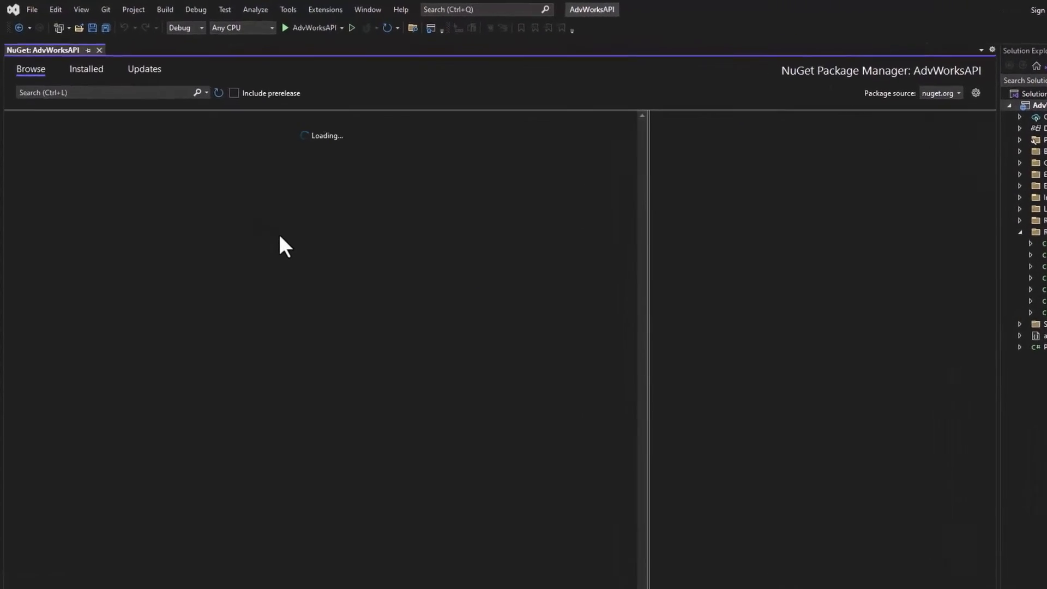
{"action": "type", "text": "Mic"}
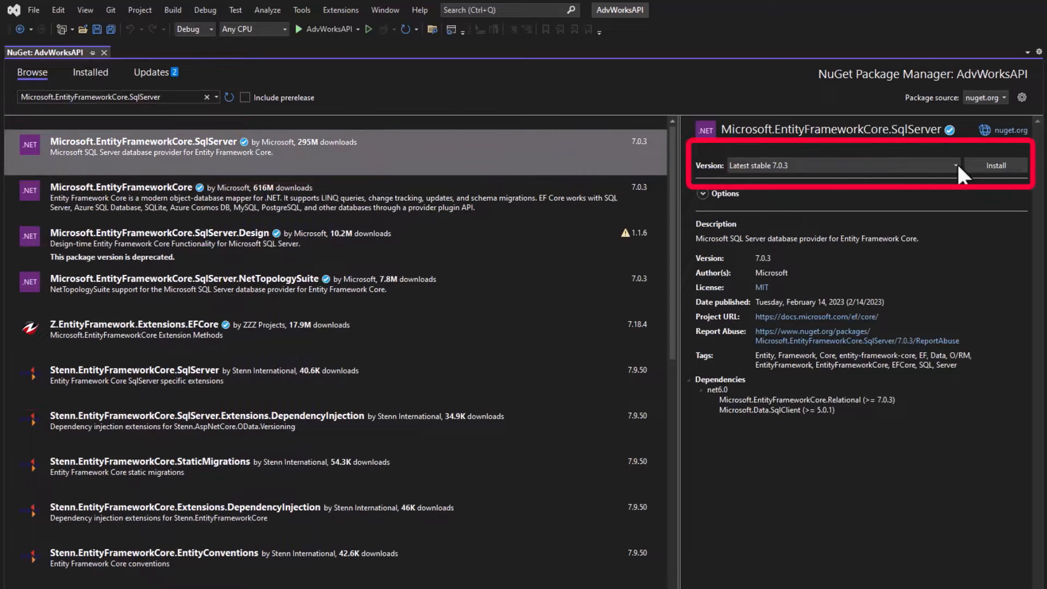
{"action": "left_click", "coordinate": [996, 165]}
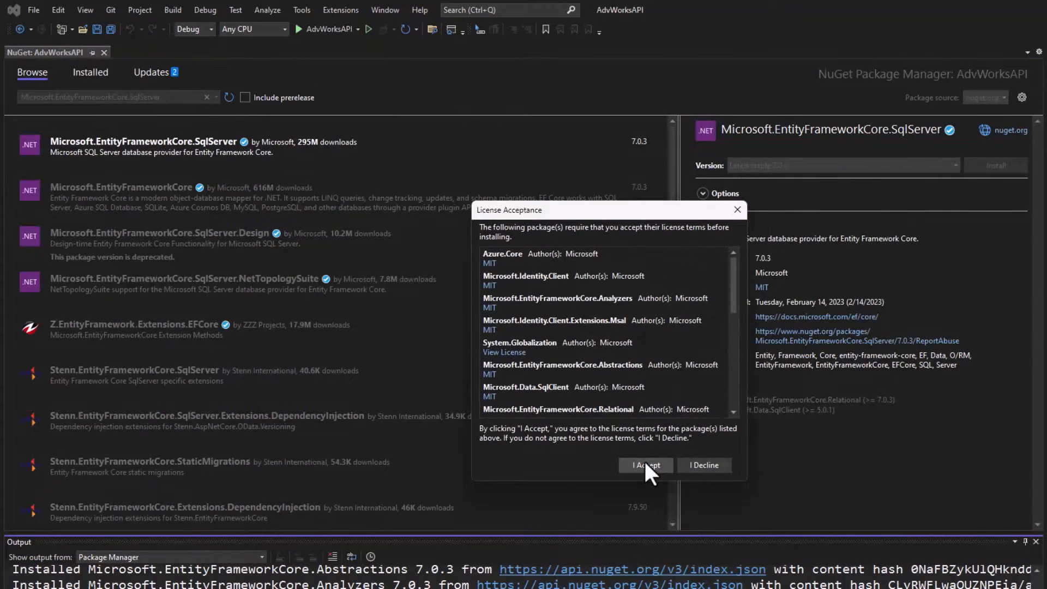
{"action": "left_click", "coordinate": [645, 465]}
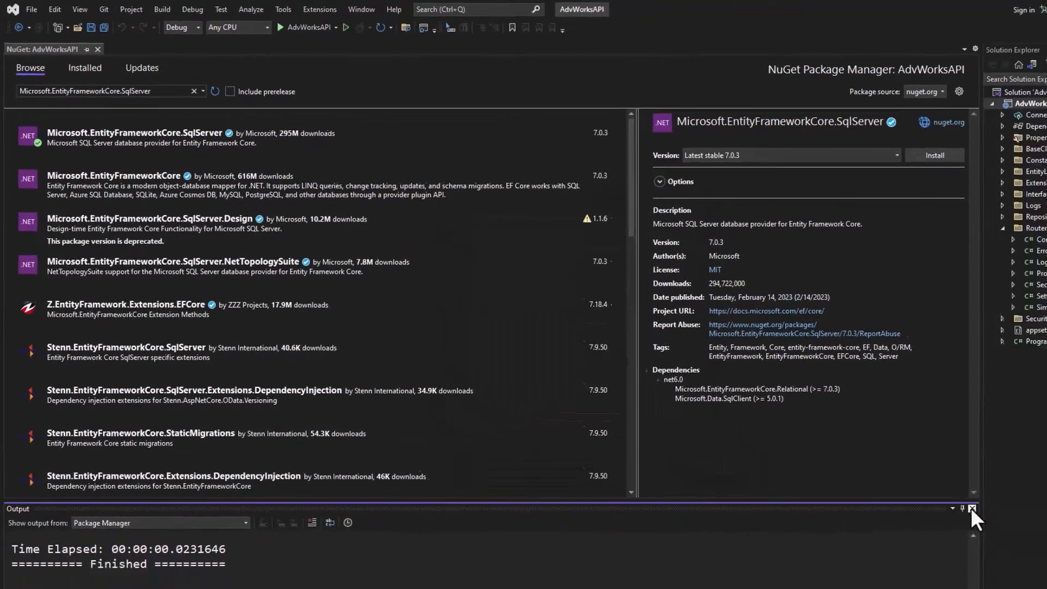
{"action": "left_click", "coordinate": [98, 49]}
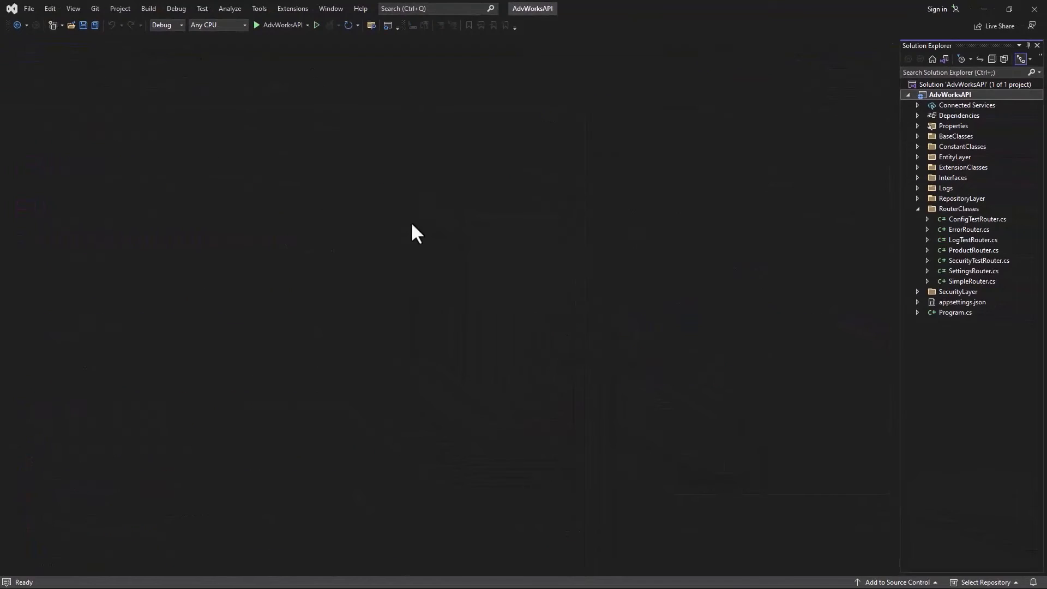
List the AdventureWorksLT tables, including Product, in SSMS Object Explorer Details.
{"action": "left_click", "coordinate": [919, 208]}
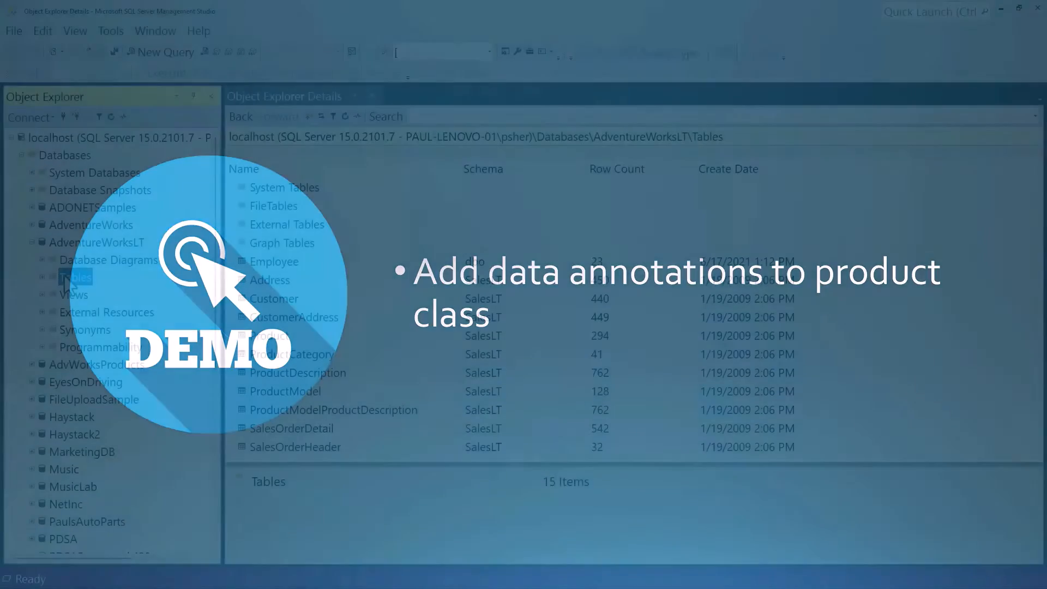
{"action": "left_click", "coordinate": [75, 277]}
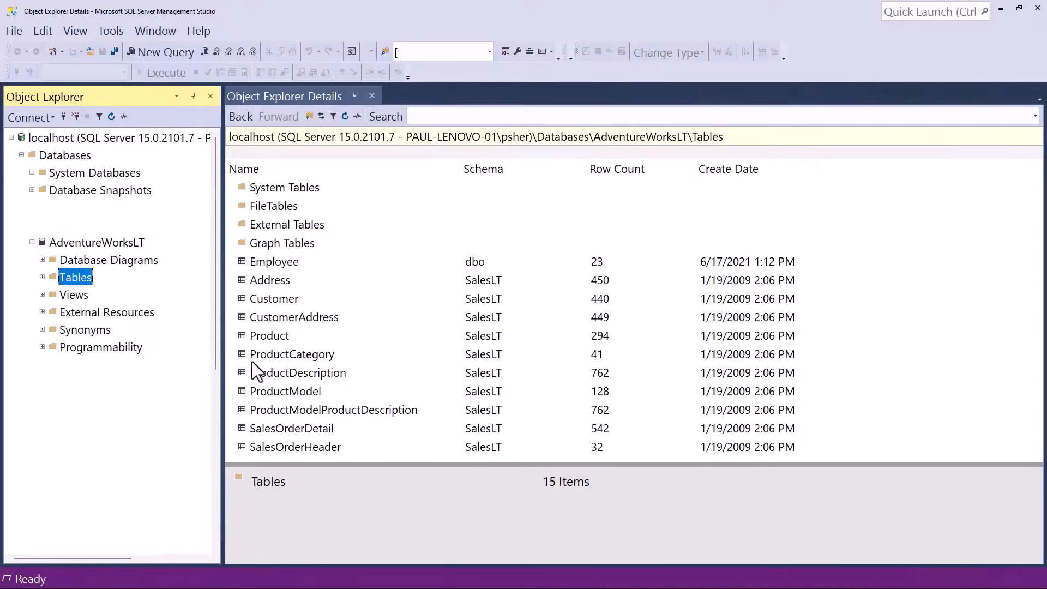
Show the SalesLT Product table's columns, data types and nullability in the table designer.
{"action": "left_click", "coordinate": [269, 335]}
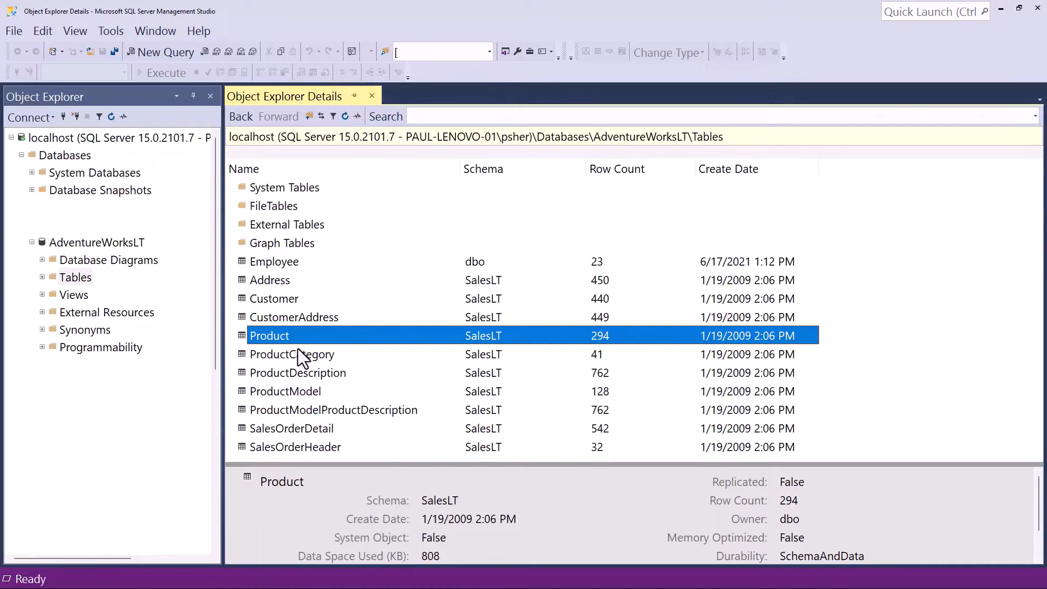
{"action": "double_click", "coordinate": [269, 335]}
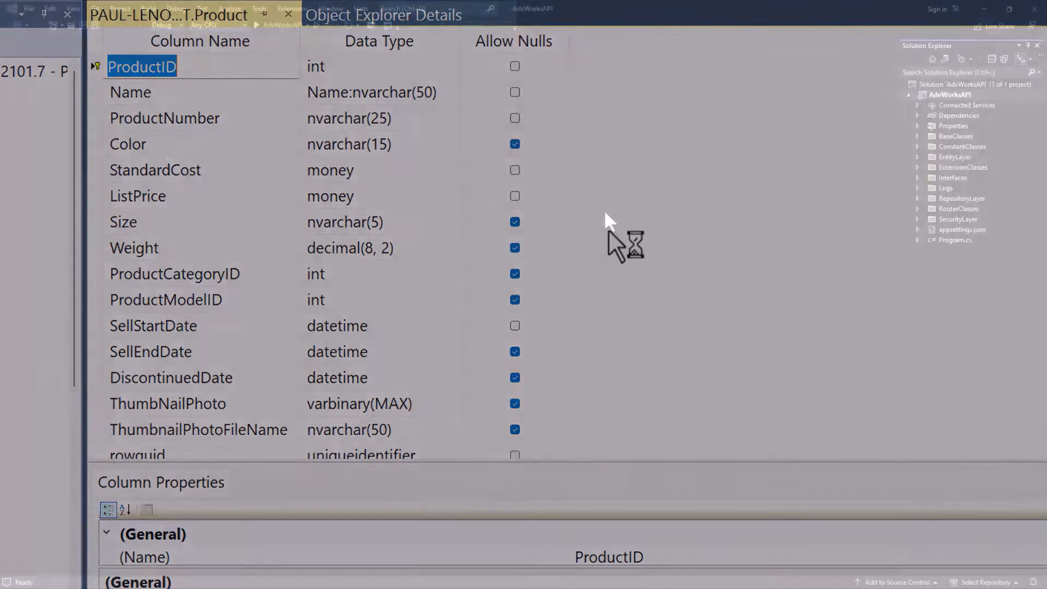
Bring up Product.cs from the EntityLayer folder to add Required, Key and Column annotations.
{"action": "left_click", "coordinate": [919, 157]}
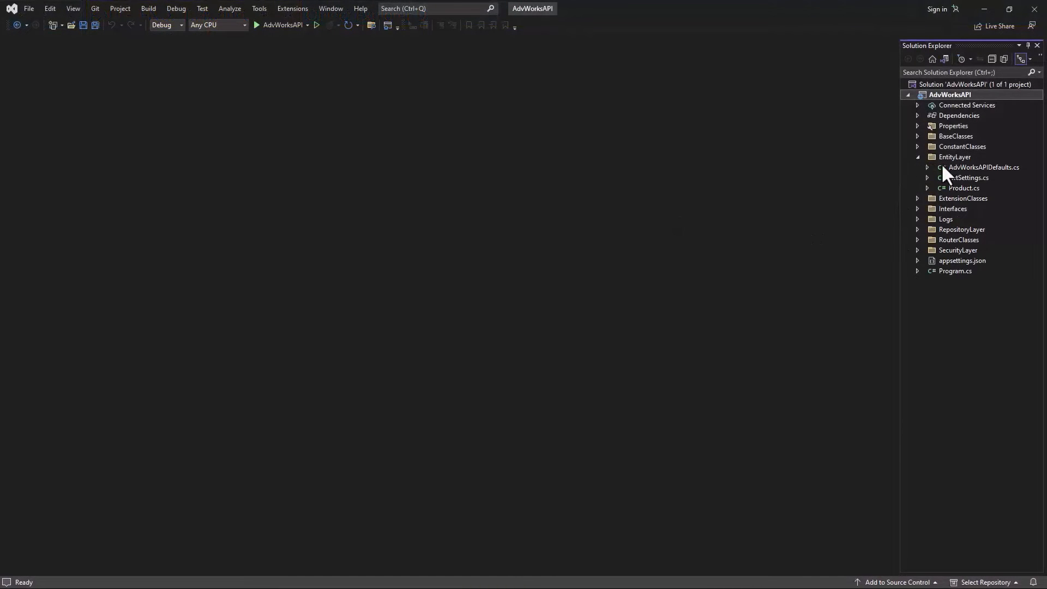
{"action": "double_click", "coordinate": [961, 188]}
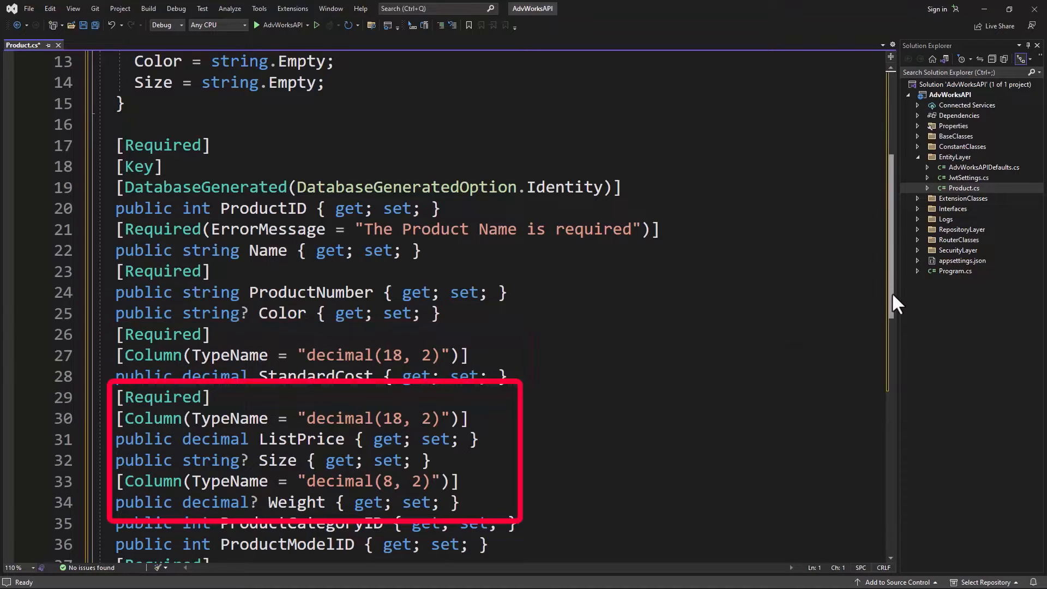
Annotate the lower Product properties, mapping RowGuid with [Column("rowguid")].
{"action": "scroll", "scroll_direction": "down", "scroll_amount": 3}
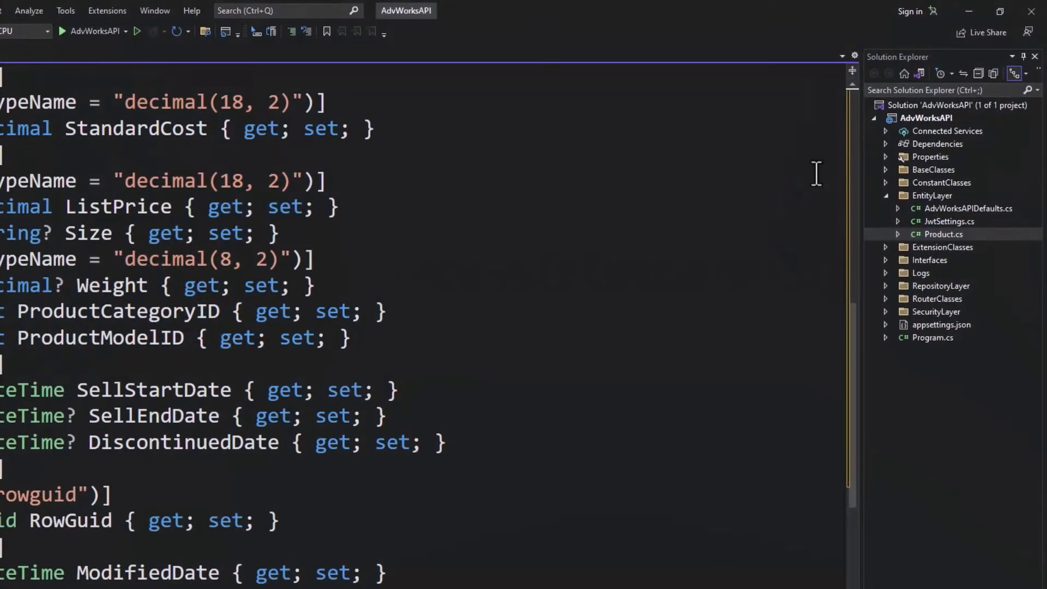
Create a Models folder in AdvWorksAPI and start a new class named AdvWorksLTDbContext in it.
{"action": "right_click", "coordinate": [927, 118]}
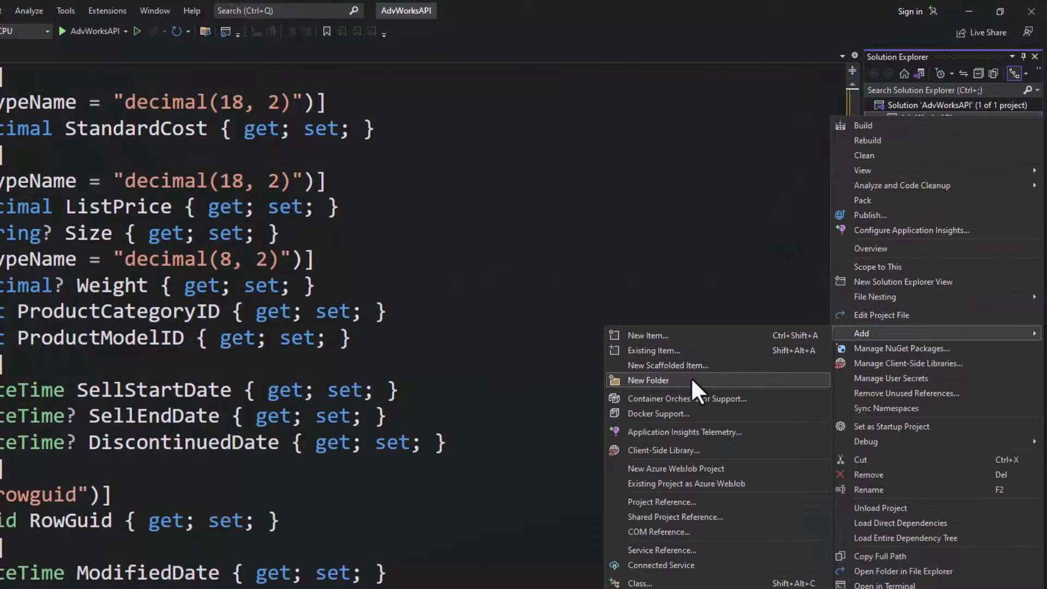
{"action": "left_click", "coordinate": [646, 380]}
{"action": "type", "text": "Models"}
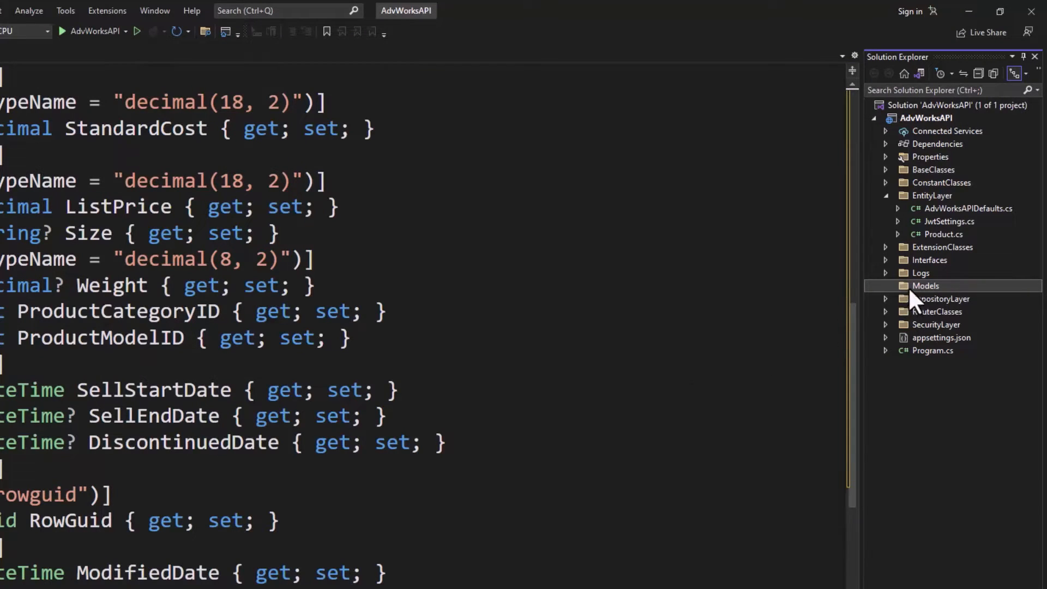
{"action": "right_click", "coordinate": [926, 284]}
{"action": "type", "text": "A"}
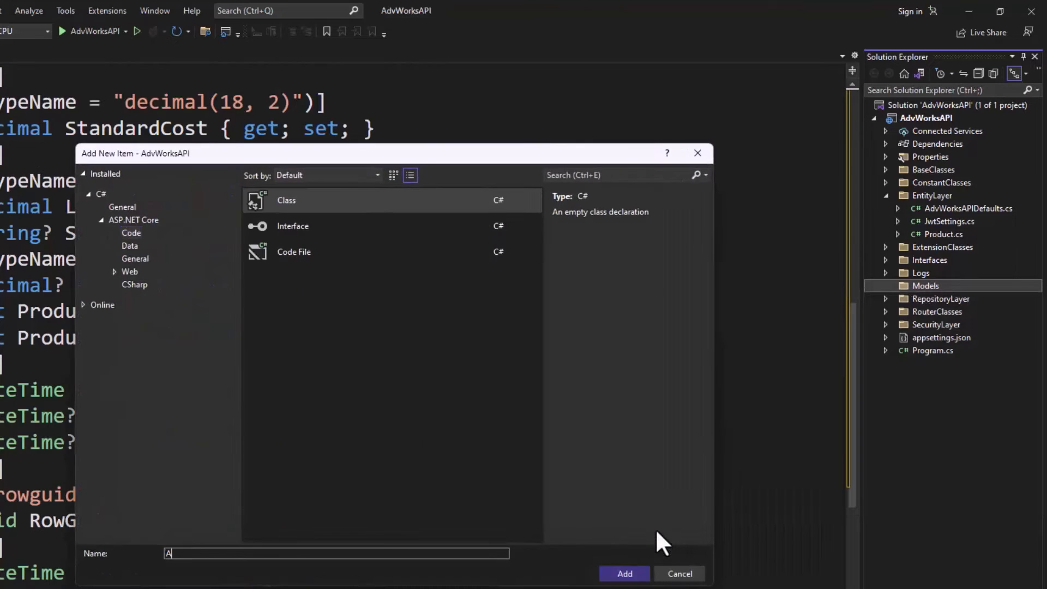
{"action": "type", "text": "dvWorksLTDbCo"}
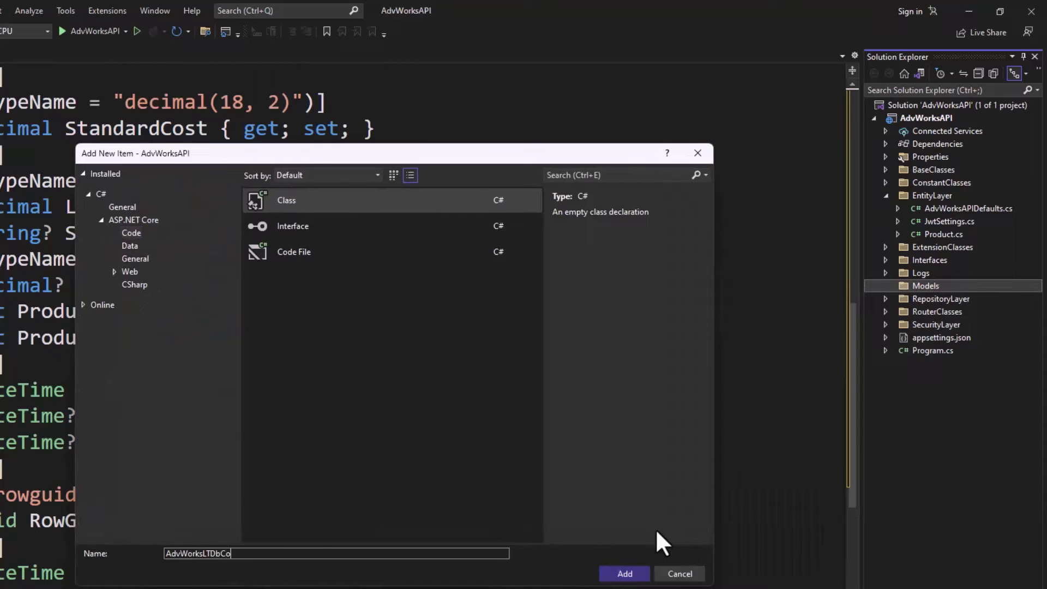
Add AdvWorksLTDbContext.cs with an options constructor, DbSet<Product> Products and OnModelCreating.
{"action": "left_click", "coordinate": [624, 574]}
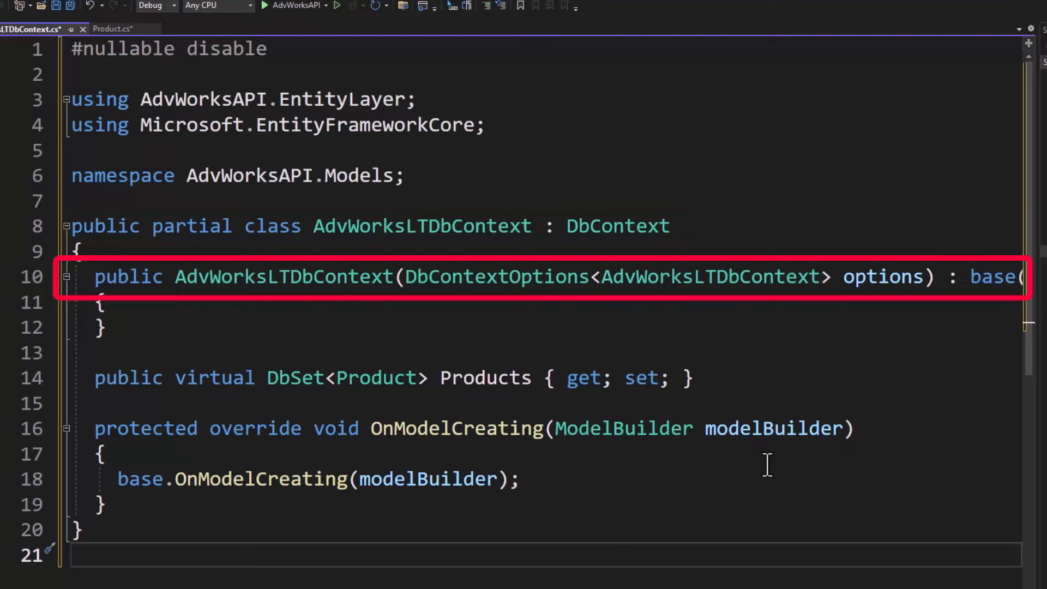
{"action": "scroll", "scroll_direction": "right", "scroll_amount": 3}
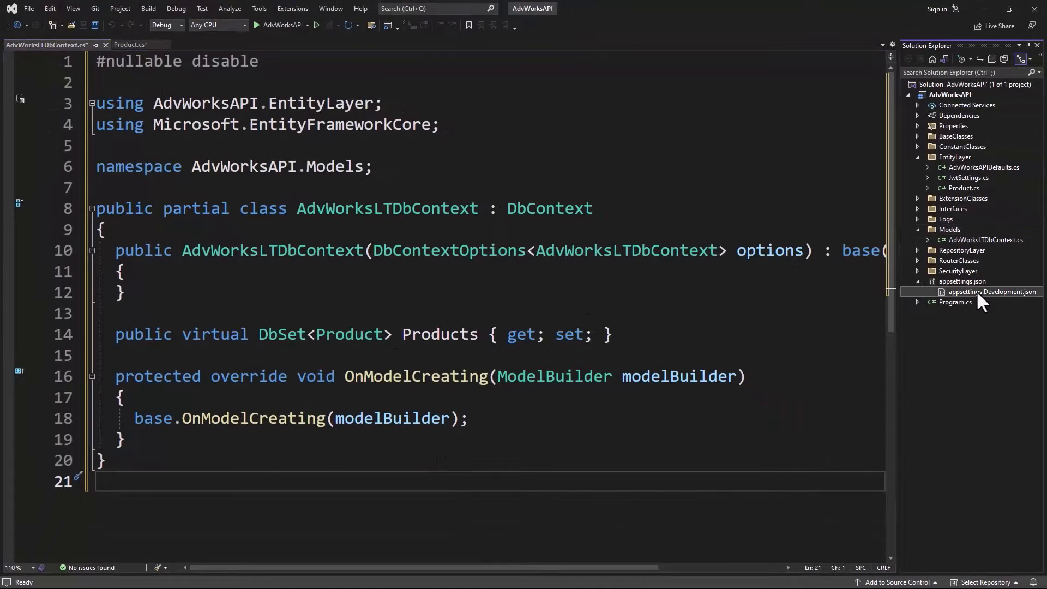
Add a ConnectionStrings DefaultConnection for AdventureWorksLT in appsettings.Development.json and review it.
{"action": "double_click", "coordinate": [992, 292]}
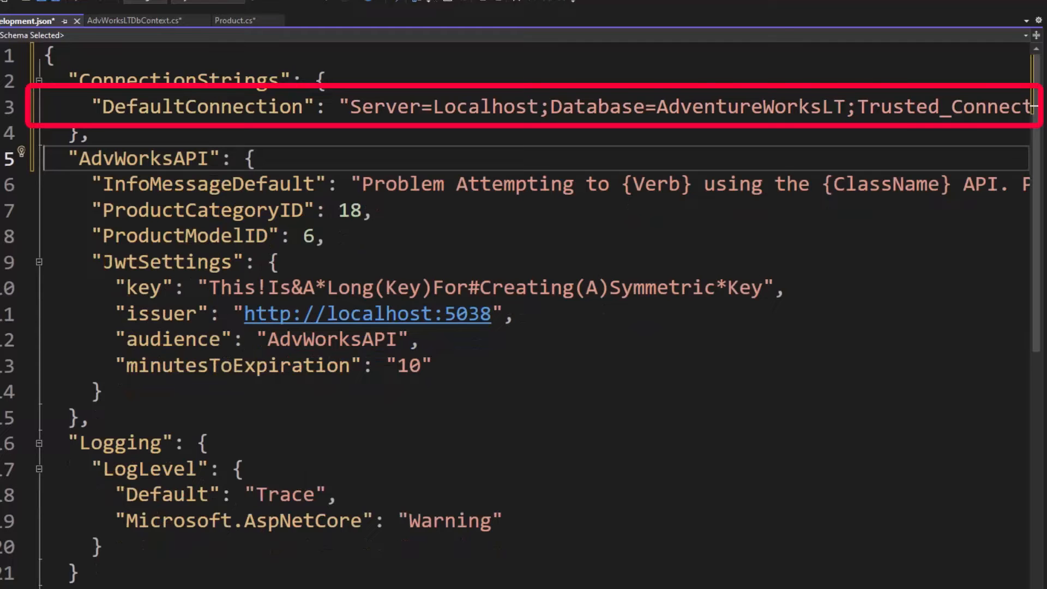
{"action": "scroll", "scroll_direction": "right", "scroll_amount": 3}
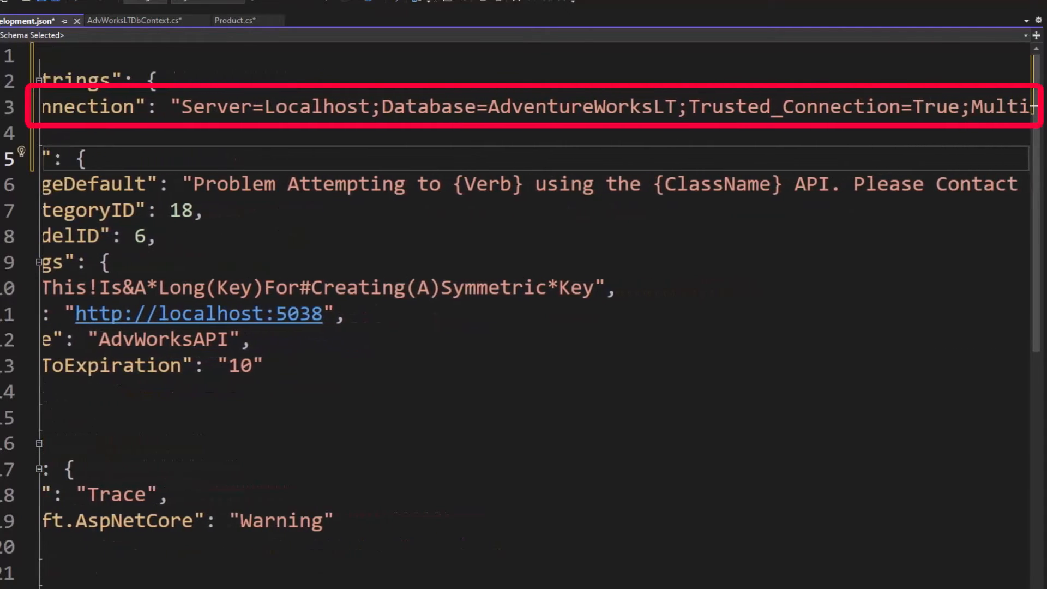
{"action": "scroll", "scroll_direction": "right", "scroll_amount": 3}
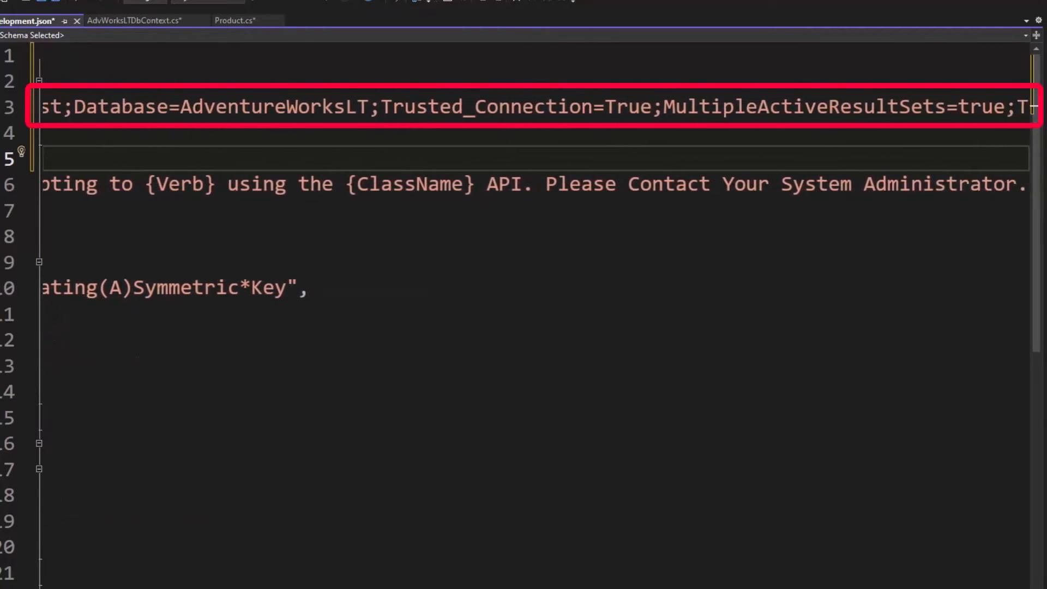
{"action": "scroll", "scroll_direction": "right", "scroll_amount": 3}
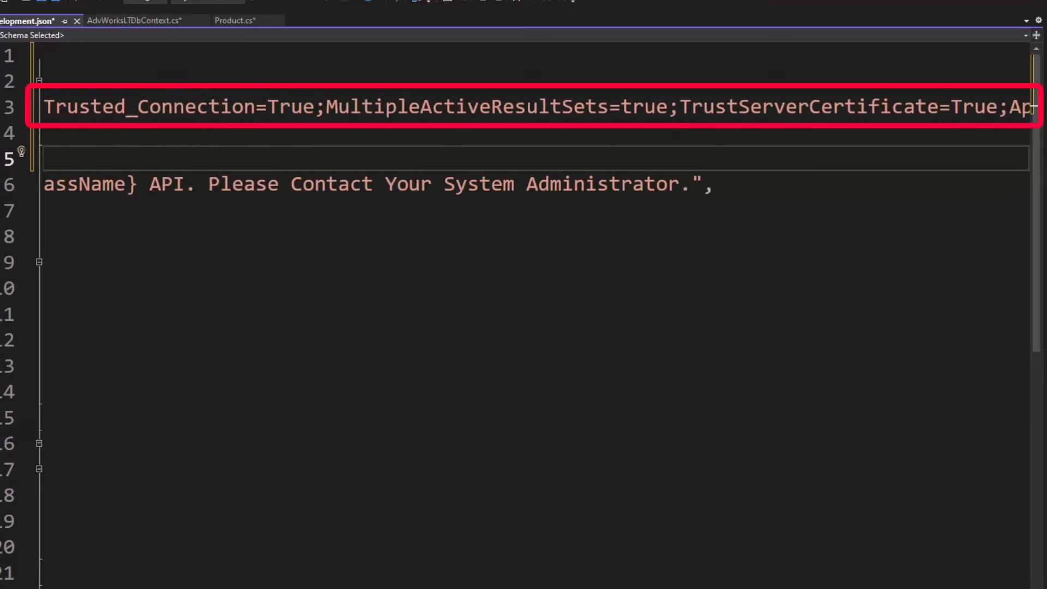
{"action": "scroll", "scroll_direction": "left", "scroll_amount": 3}
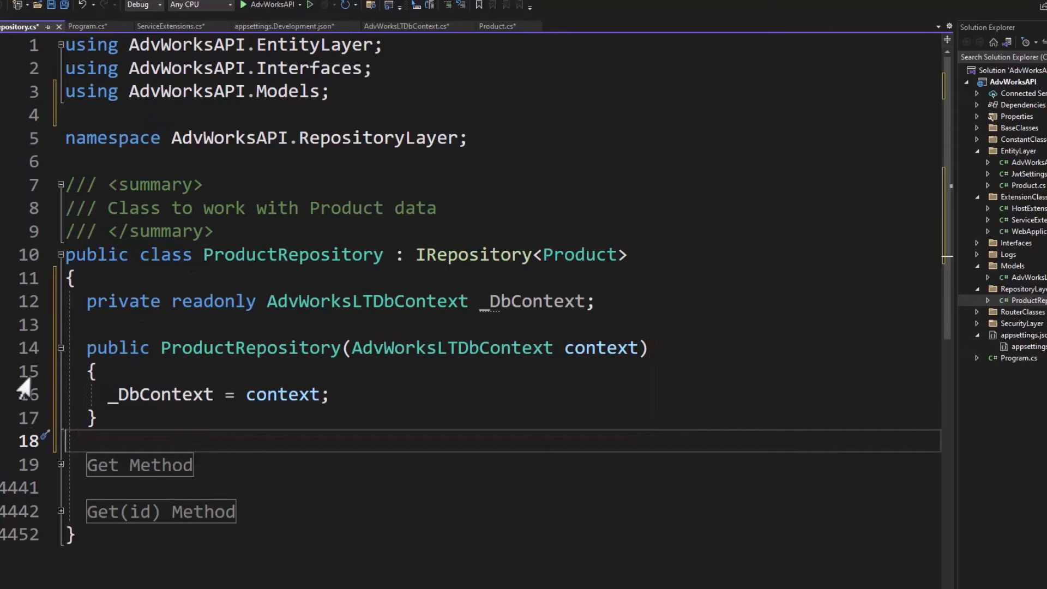
Store the injected AdvWorksLTDbContext in a private readonly _DbContext field in ProductRepository.
{"action": "left_click", "coordinate": [59, 465]}
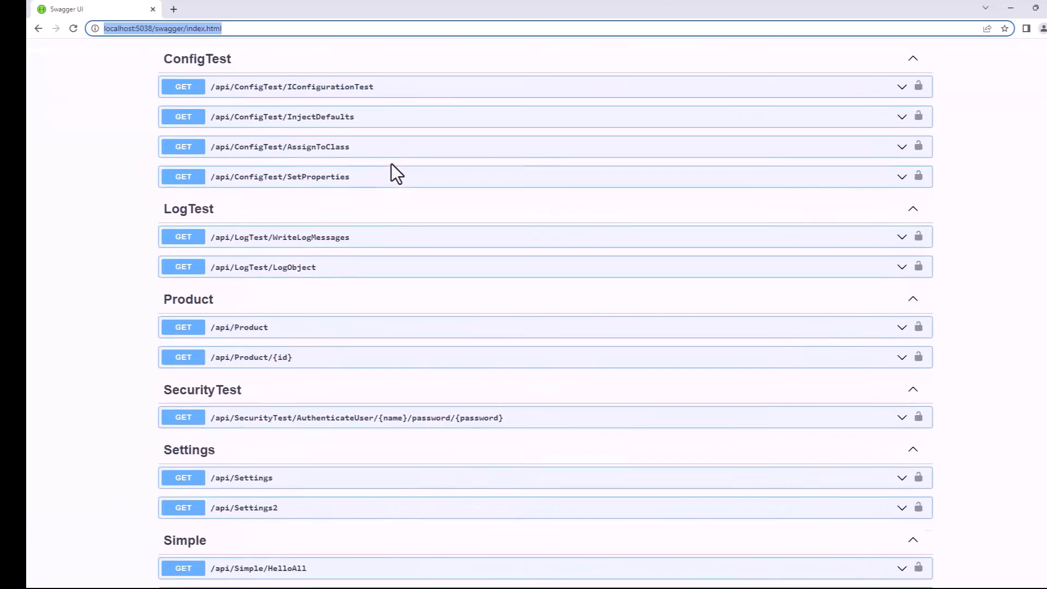
Execute GET /api/Product in Swagger and scroll the 200 response listing products like AWC Logo Cap.
{"action": "left_click", "coordinate": [239, 326]}
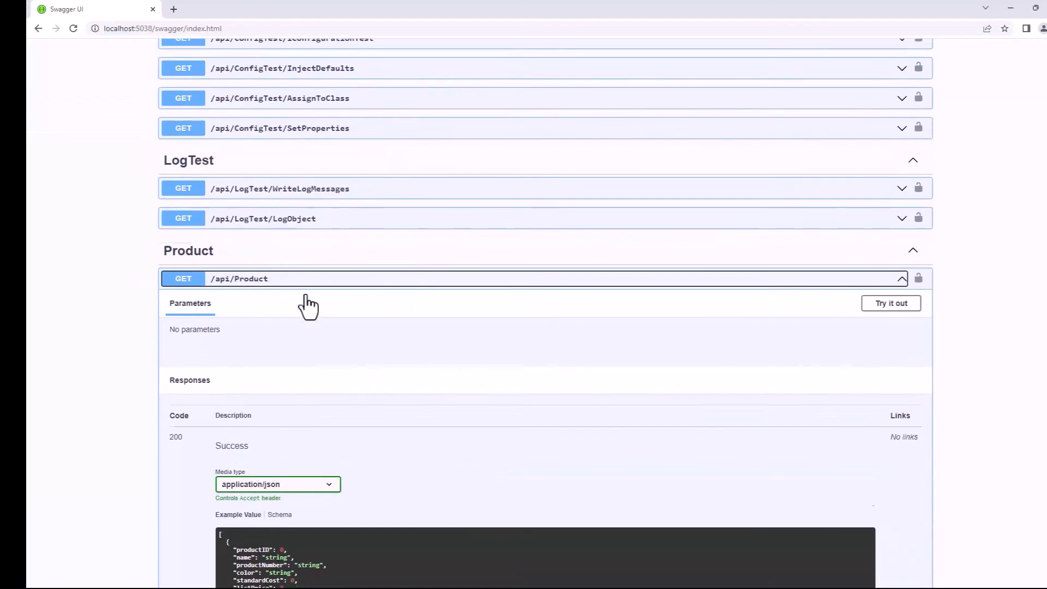
{"action": "left_click", "coordinate": [890, 302]}
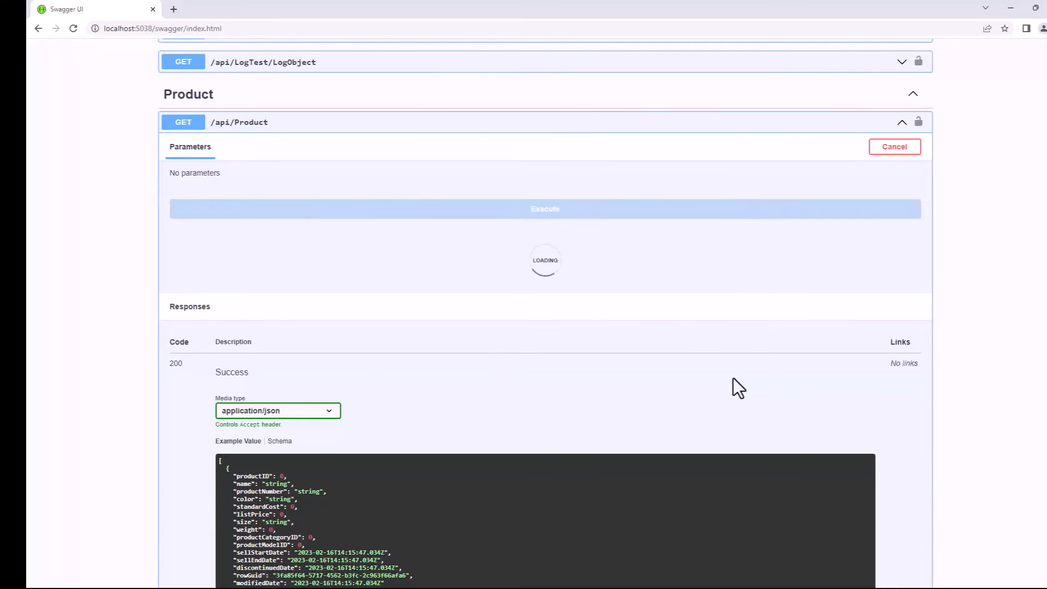
{"action": "left_click", "coordinate": [544, 209]}
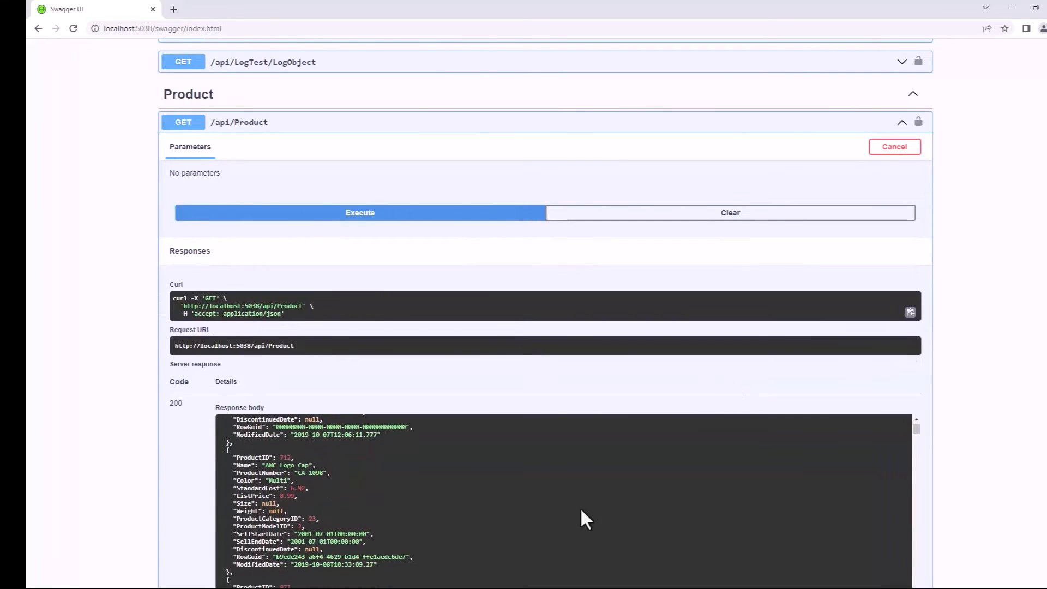
{"action": "scroll", "scroll_direction": "down", "scroll_amount": 3}
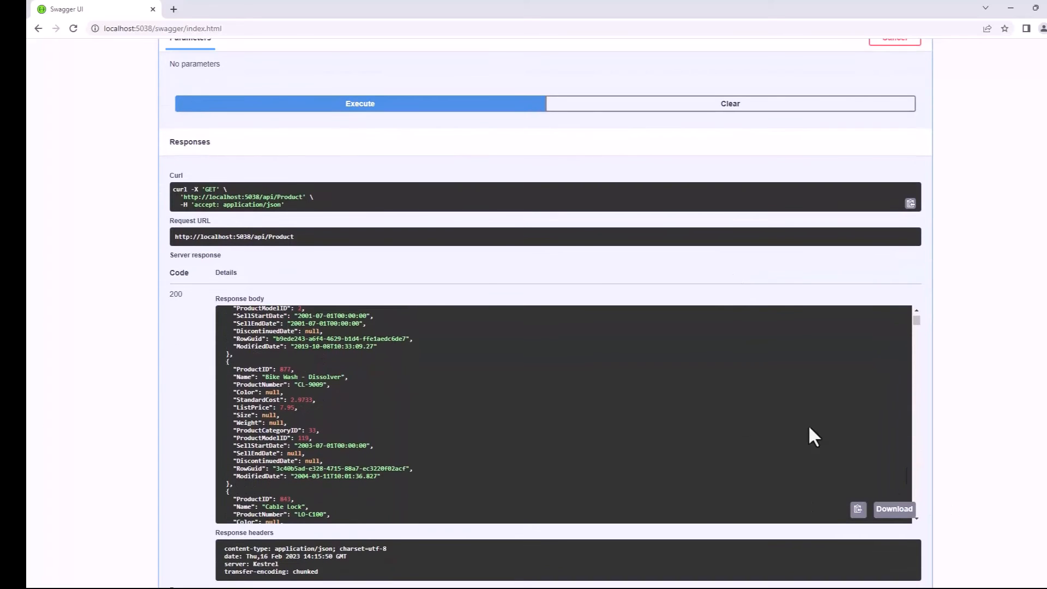
{"action": "scroll", "scroll_direction": "down", "scroll_amount": 3}
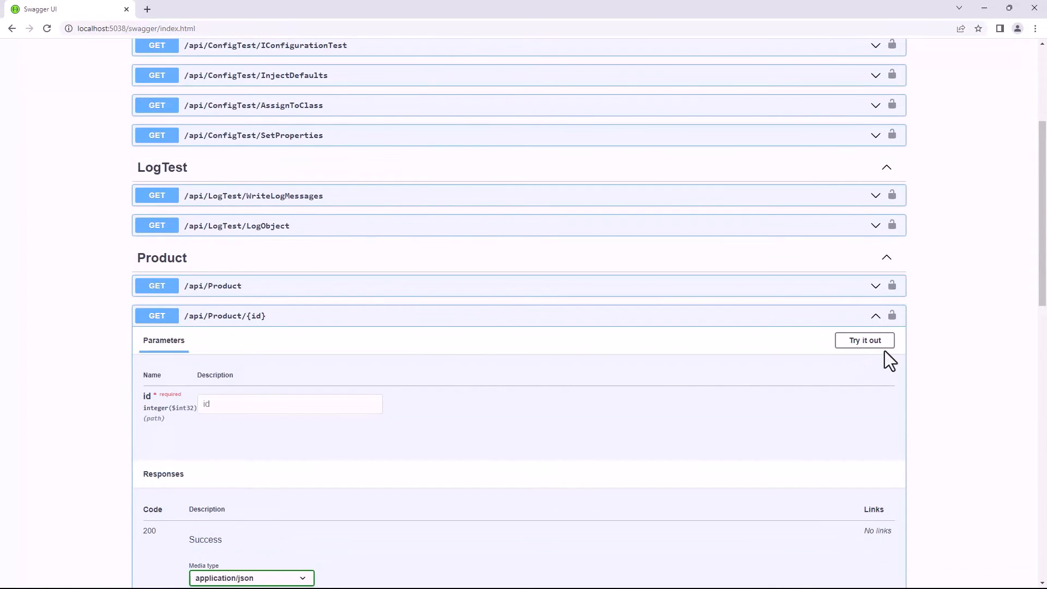
Try out GET /api/Product/{id} with id 760 and execute the request.
{"action": "left_click", "coordinate": [863, 341]}
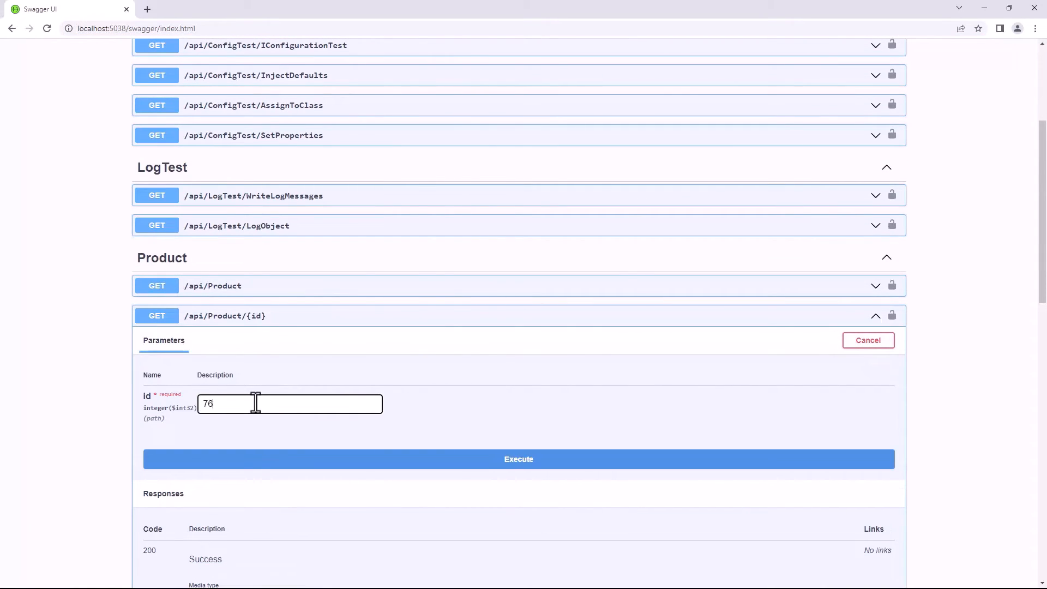
{"action": "left_click", "coordinate": [518, 459]}
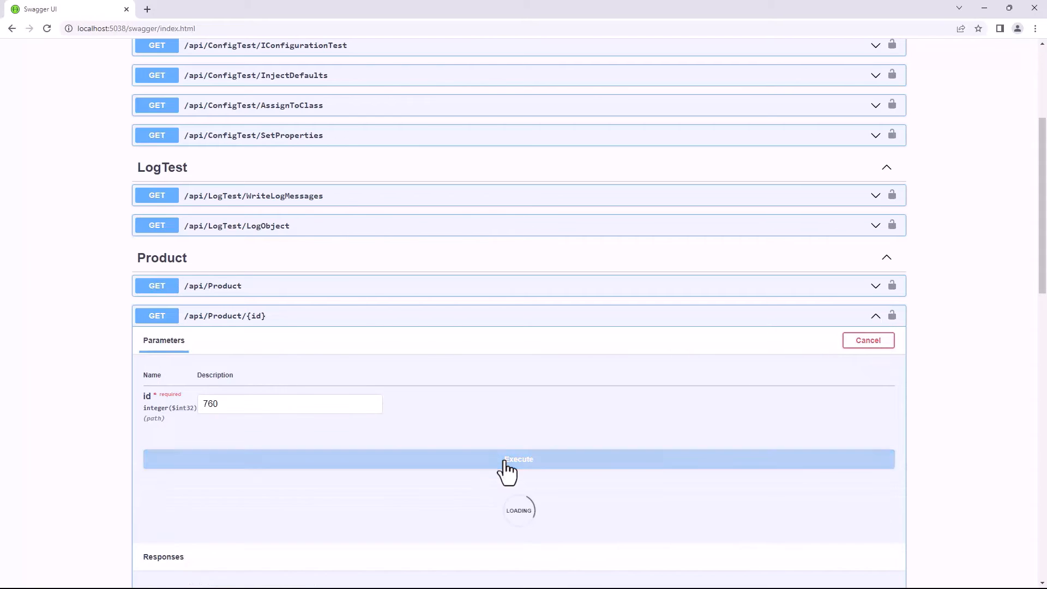
{"action": "left_click", "coordinate": [518, 459]}
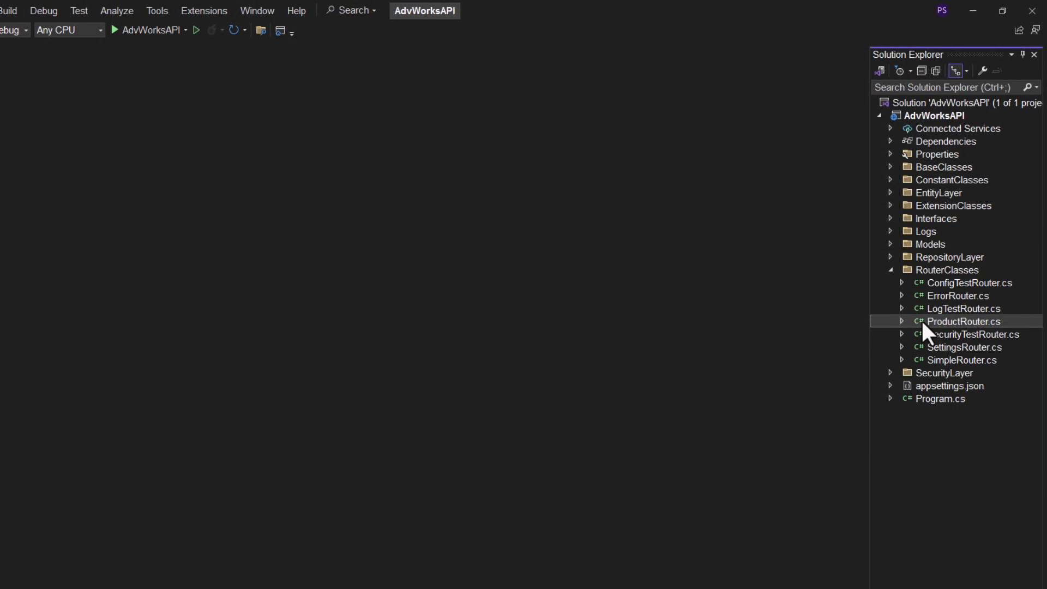
In ProductRouter.cs, select the IRepository<Product> _repo constructor parameter for deletion.
{"action": "double_click", "coordinate": [958, 321]}
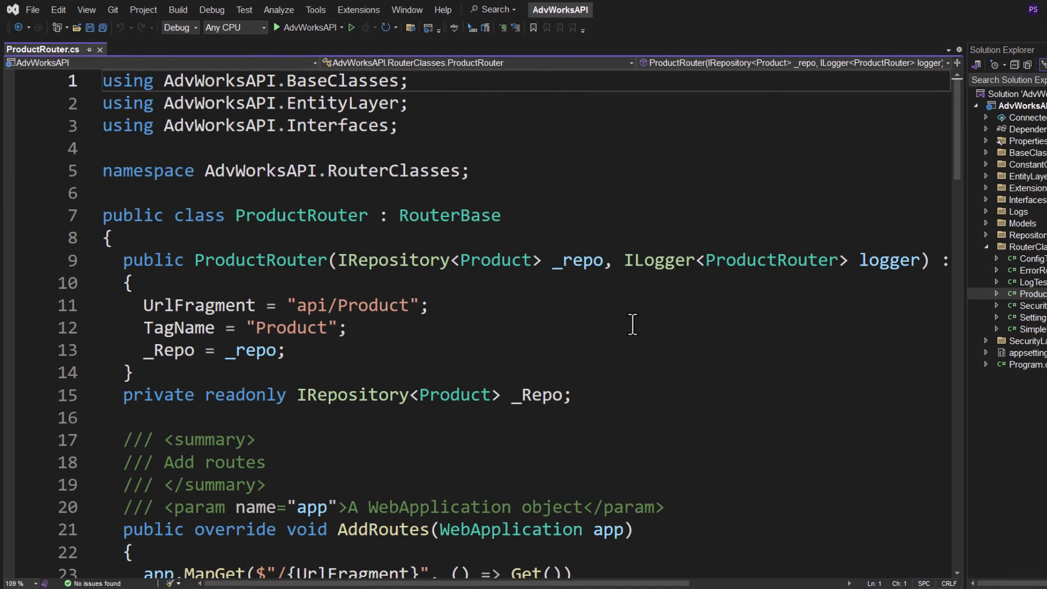
{"action": "double_click", "coordinate": [393, 259]}
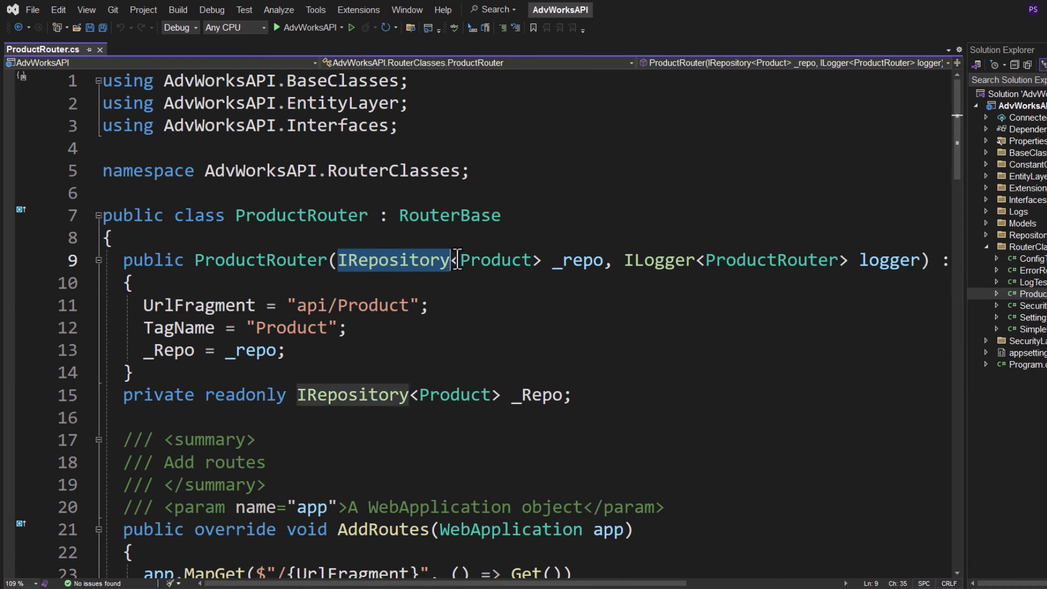
{"action": "left_click_drag", "start_coordinate": [453, 260], "coordinate": [613, 259]}
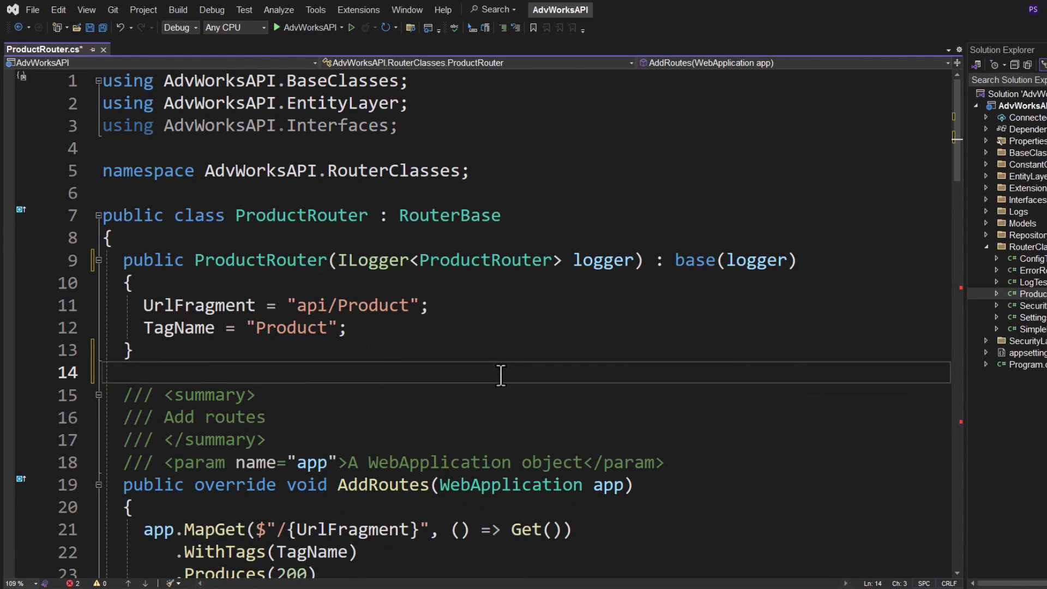
Add IRepository<Product> repo to both MapGet lambdas, with the list route calling Get(repo).
{"action": "scroll", "scroll_direction": "down", "scroll_amount": 3}
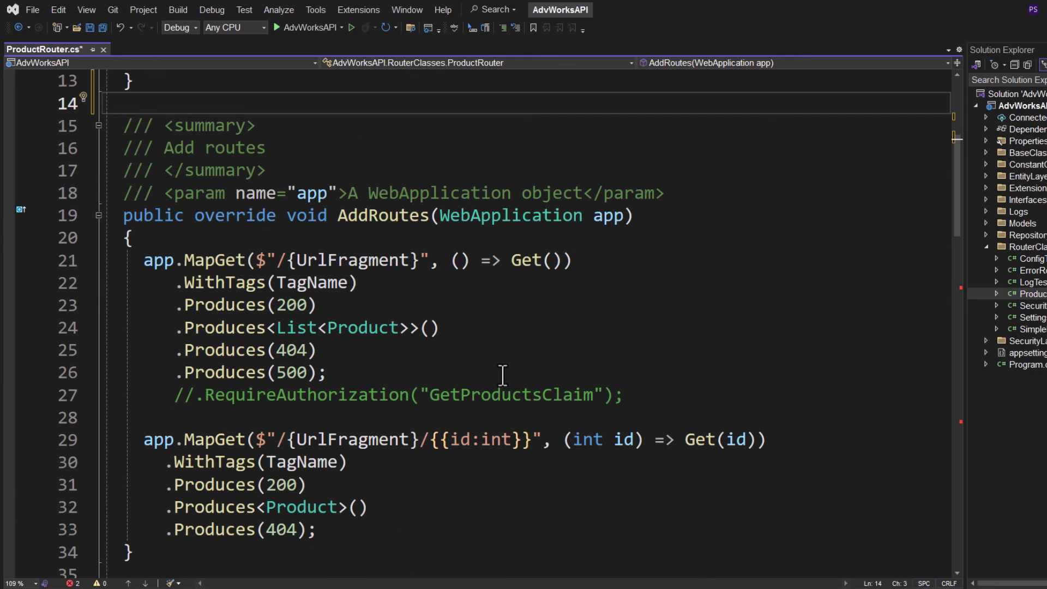
{"action": "mouse_move", "coordinate": [454, 274]}
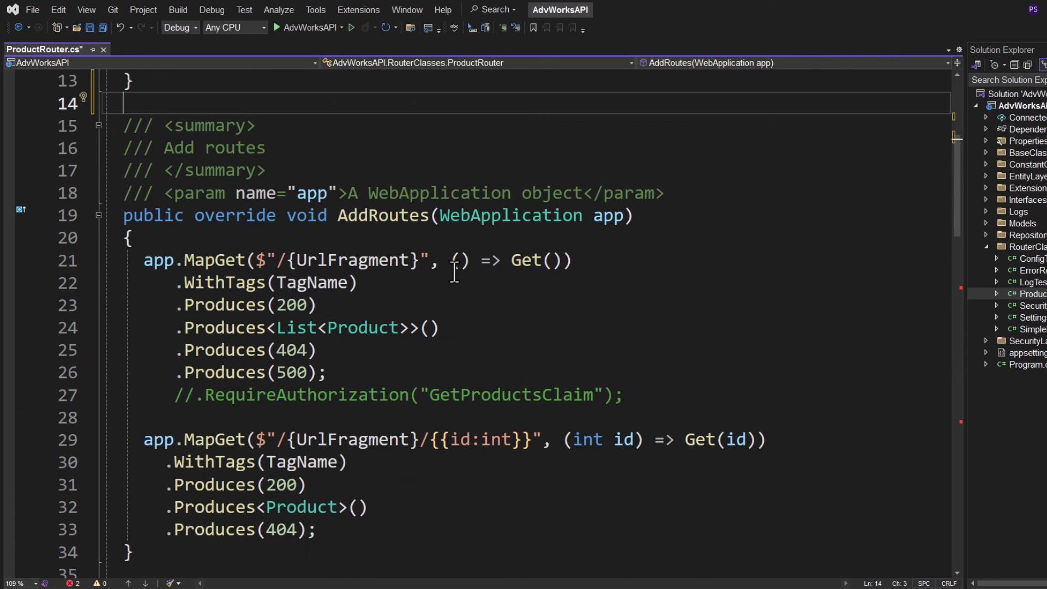
{"action": "type", "text": "IRepository<Product> repo"}
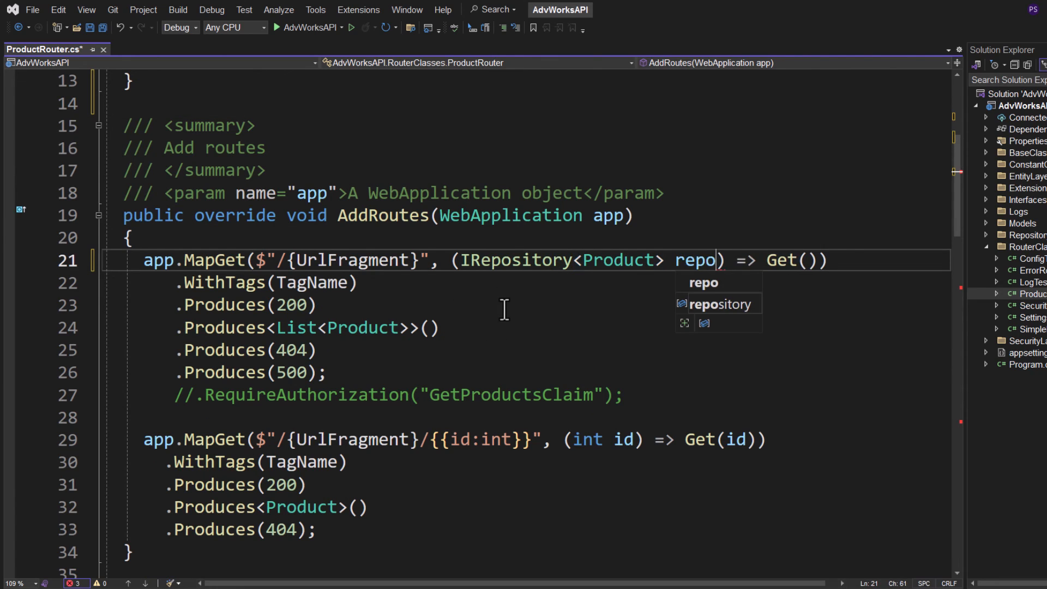
{"action": "type", "text": "repo"}
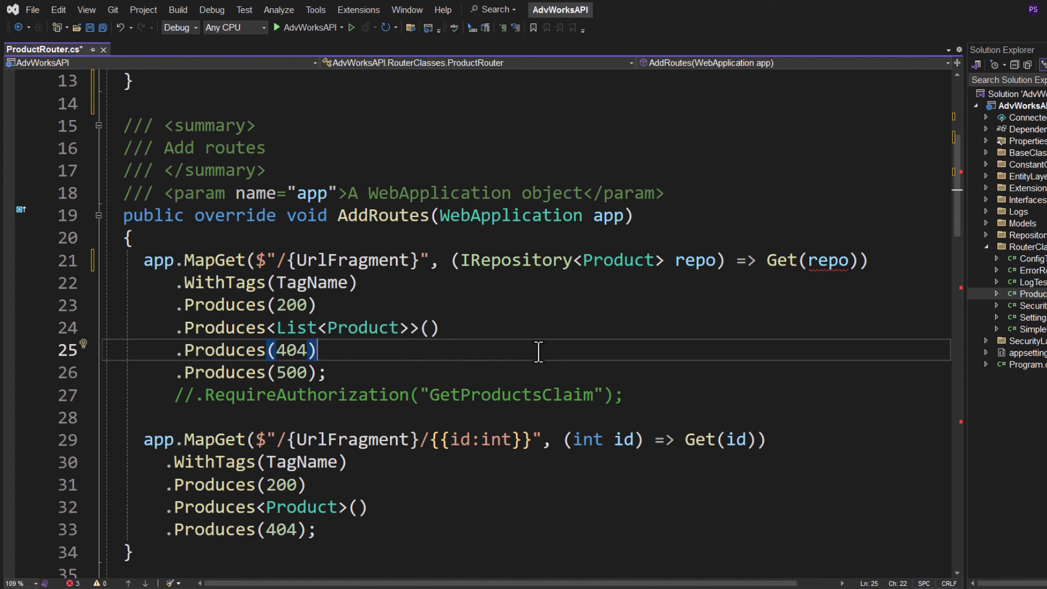
{"action": "mouse_move", "coordinate": [466, 260]}
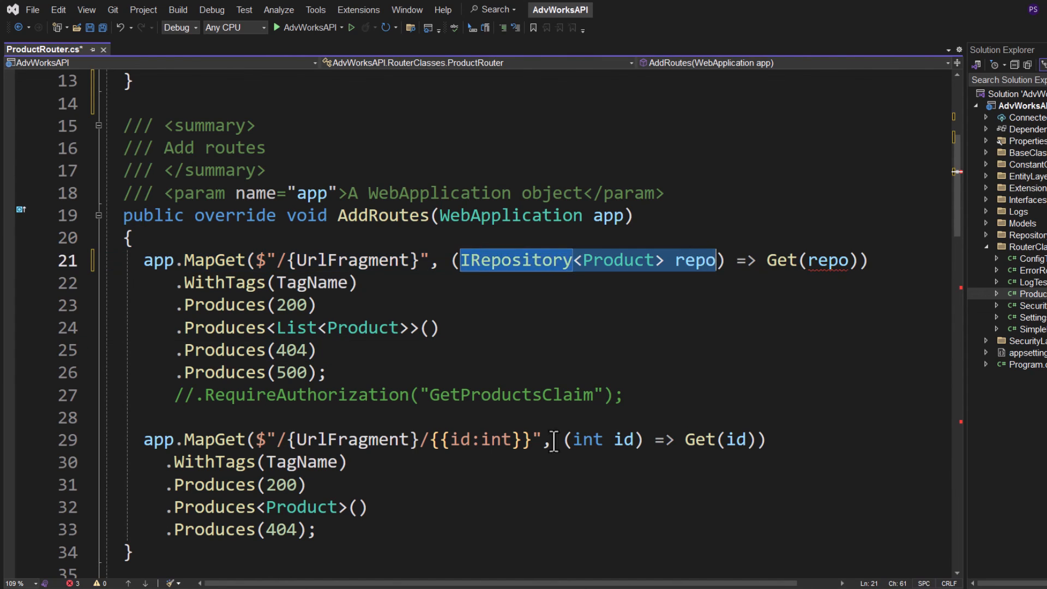
{"action": "type", "text": ", IRepository<Product> repo"}
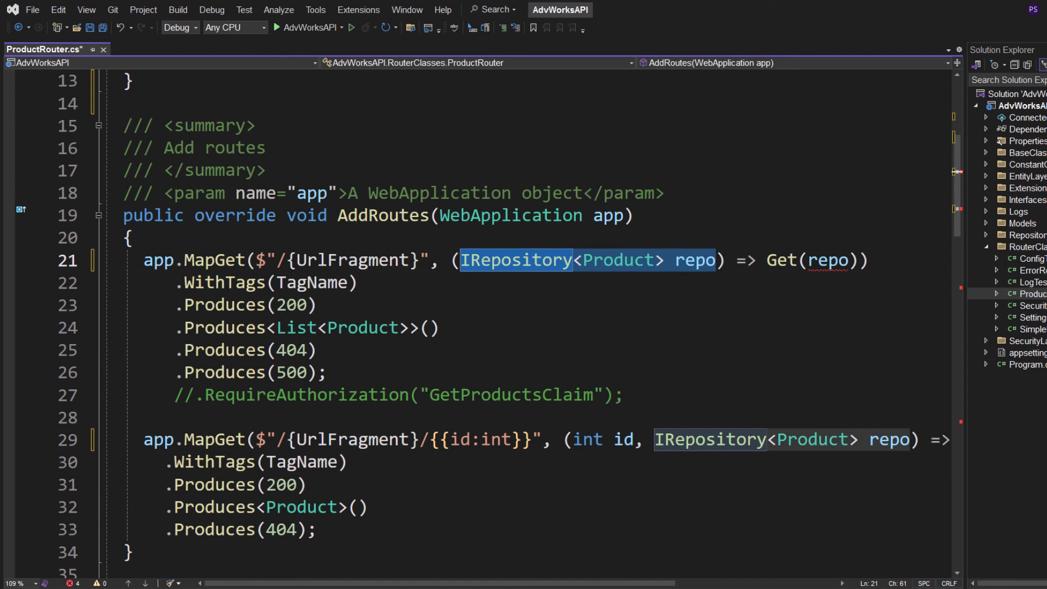
Change Get to take IRepository<Product> repo and call repo.Get() instead of _Repo.Get().
{"action": "scroll", "scroll_direction": "down", "scroll_amount": 3}
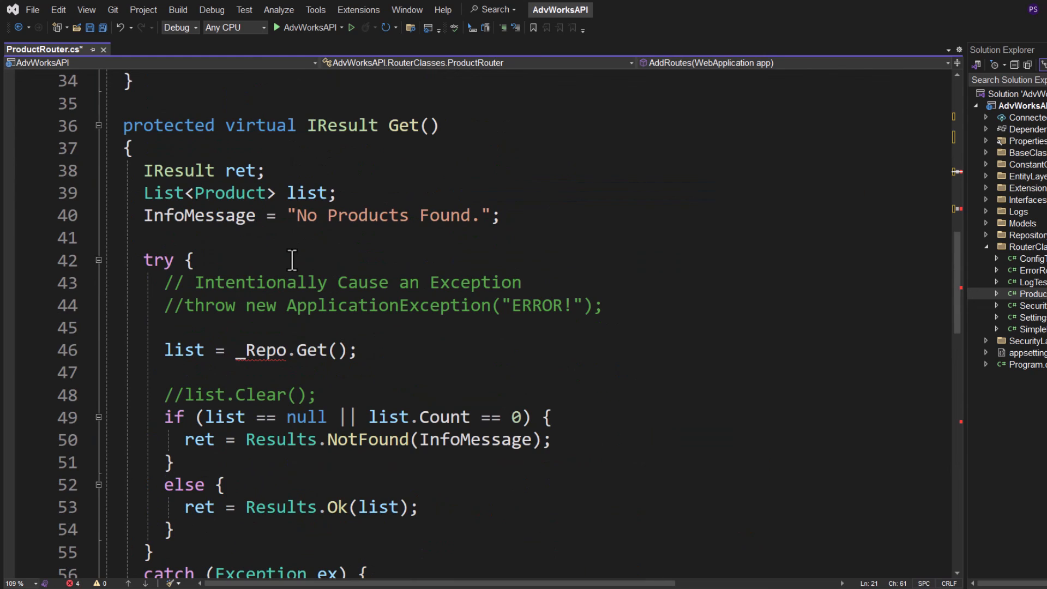
{"action": "type", "text": "IRepository<Product> repo"}
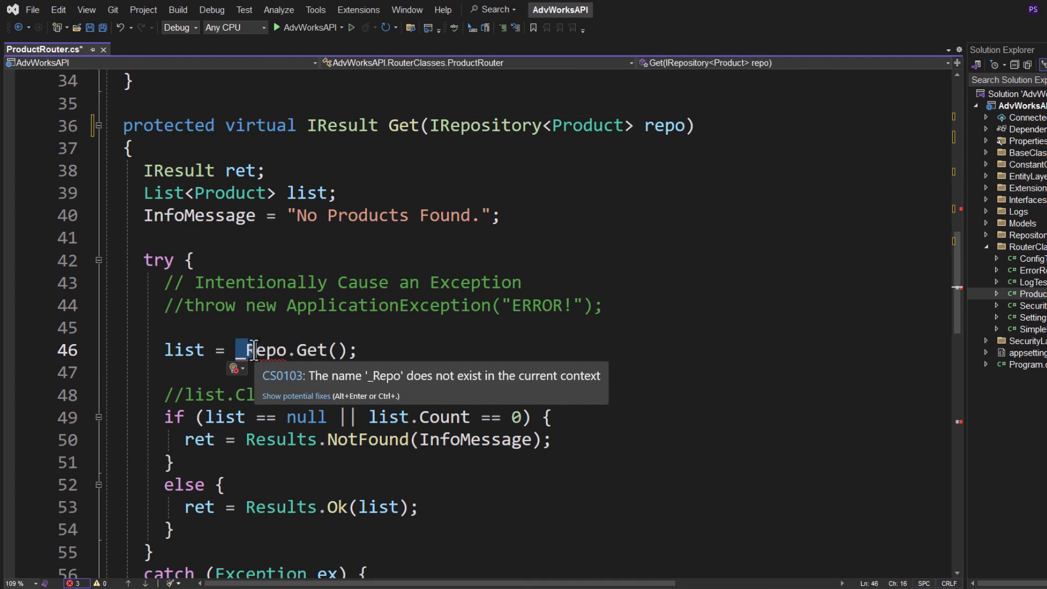
{"action": "type", "text": "repo"}
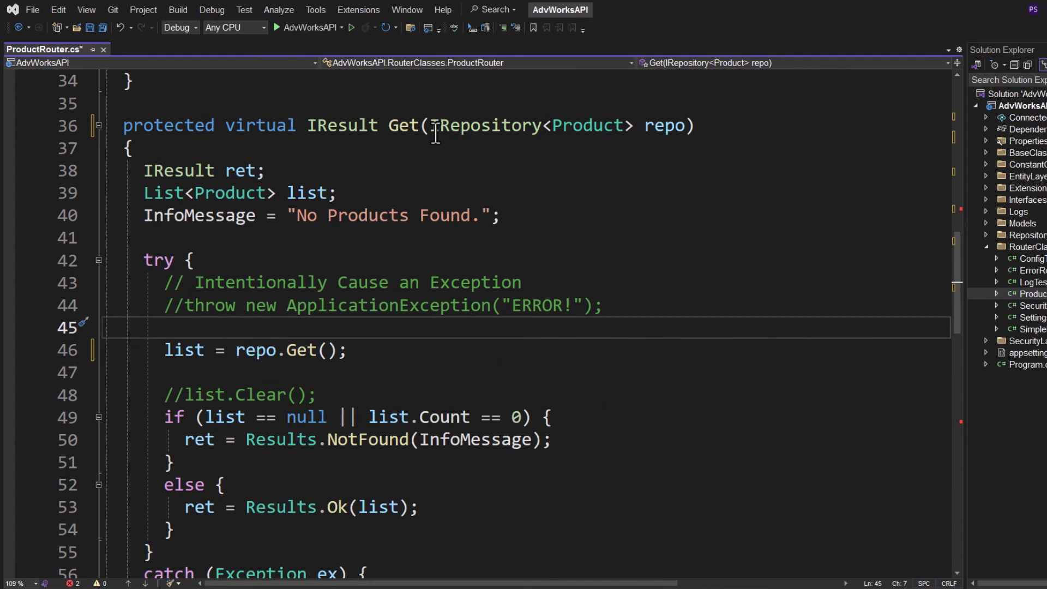
{"action": "scroll", "scroll_direction": "down", "scroll_amount": 3}
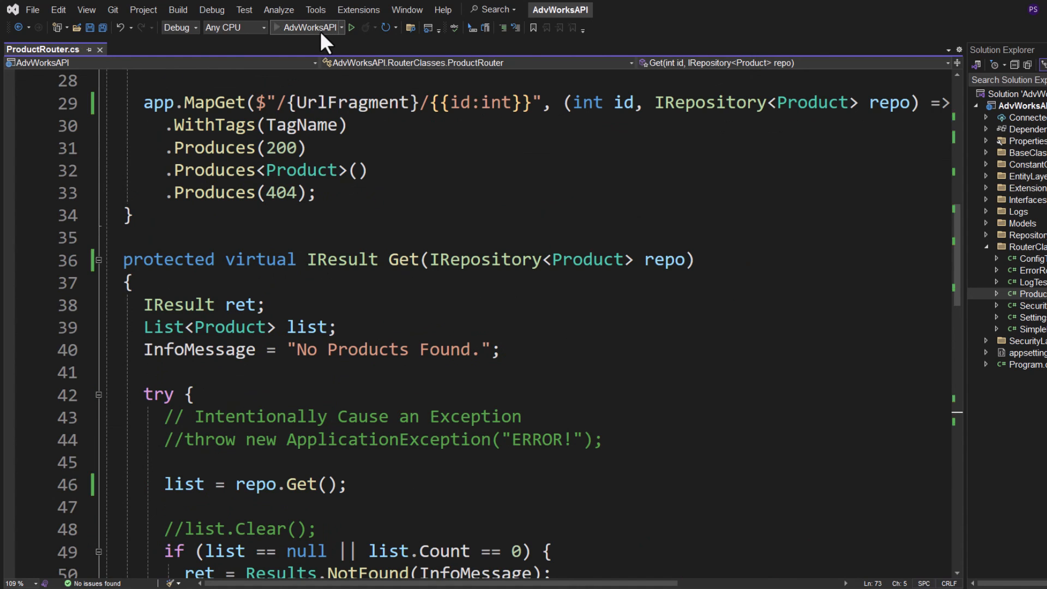
Run the API and execute GET /api/Product, returning real products like All-Purpose Bike Stand.
{"action": "left_click", "coordinate": [350, 27]}
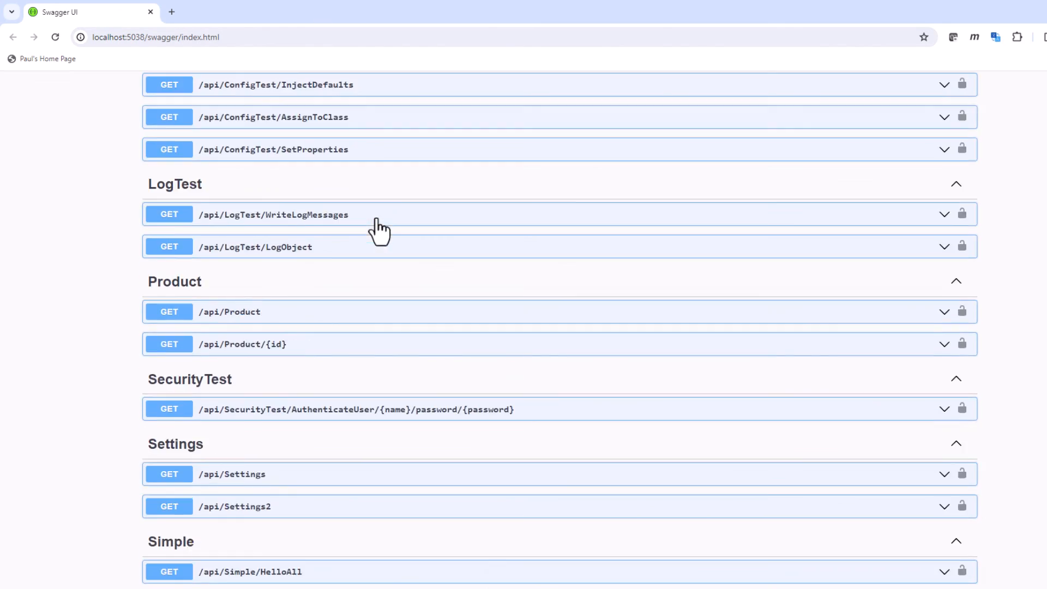
{"action": "left_click", "coordinate": [229, 311]}
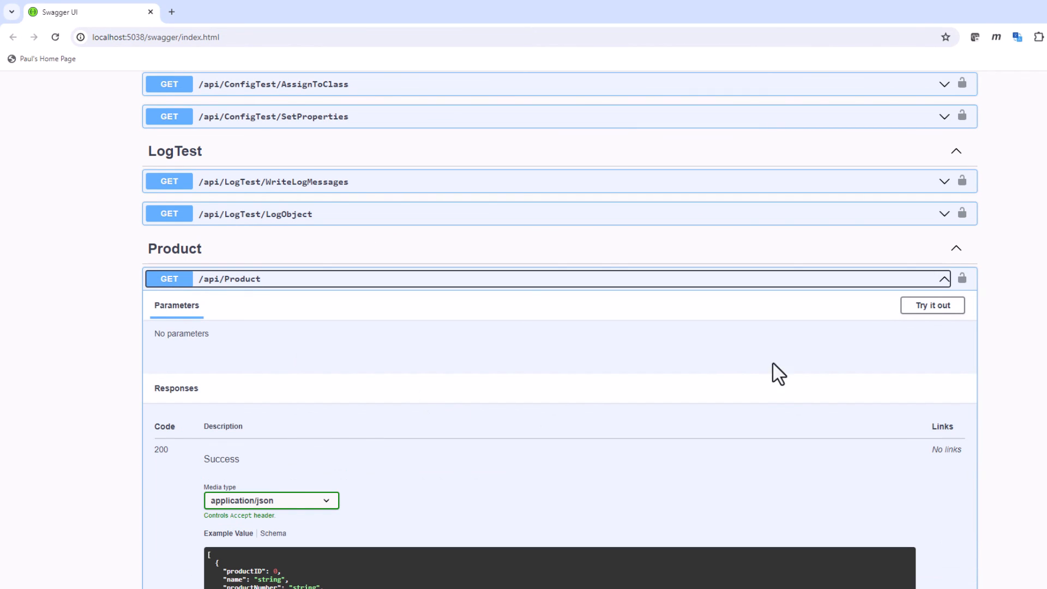
{"action": "left_click", "coordinate": [933, 306]}
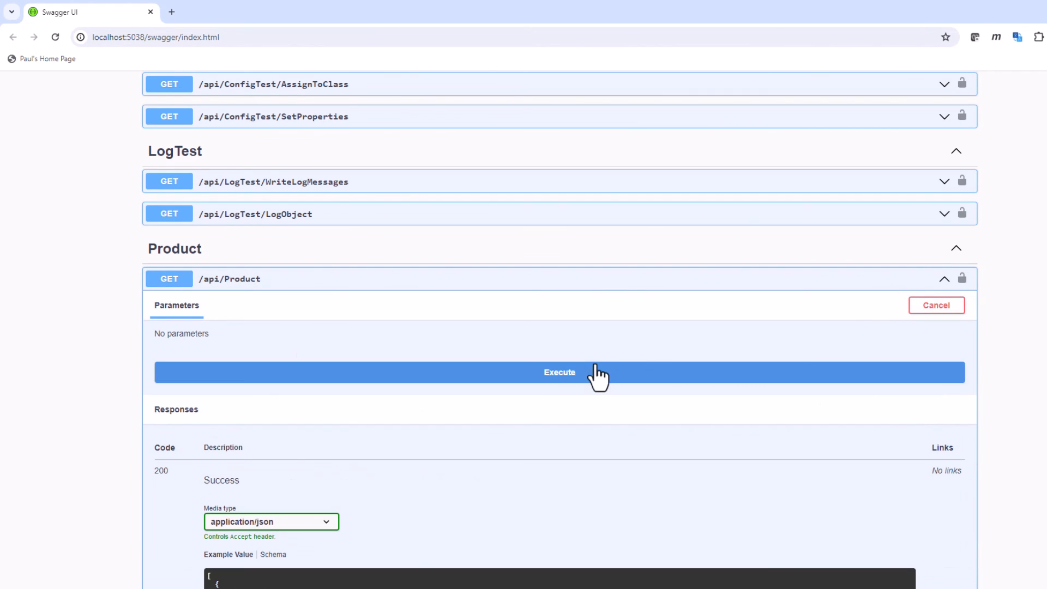
{"action": "left_click", "coordinate": [559, 372]}
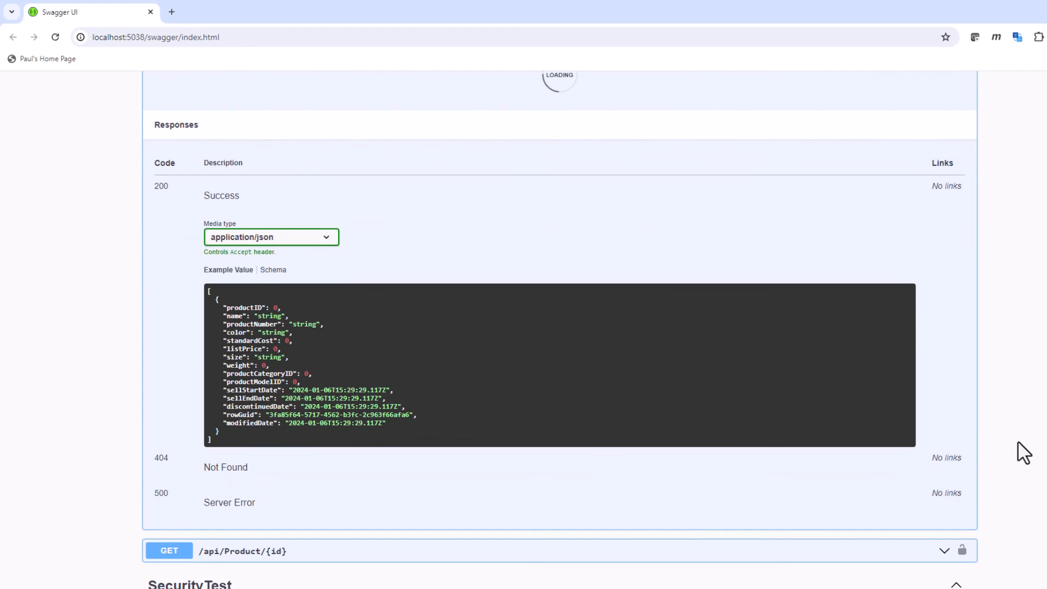
{"action": "left_click", "coordinate": [359, 83]}
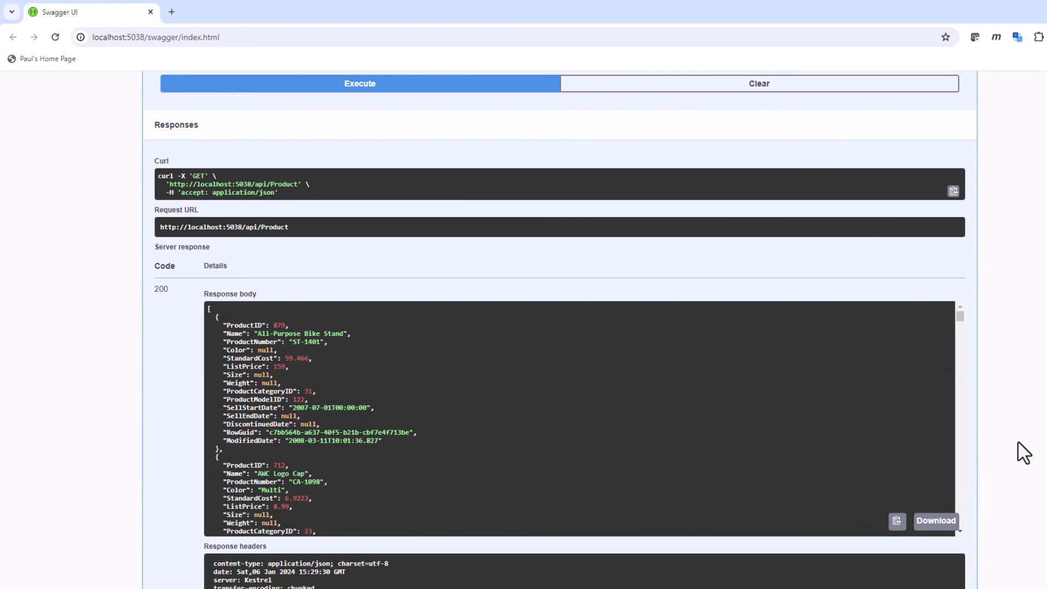